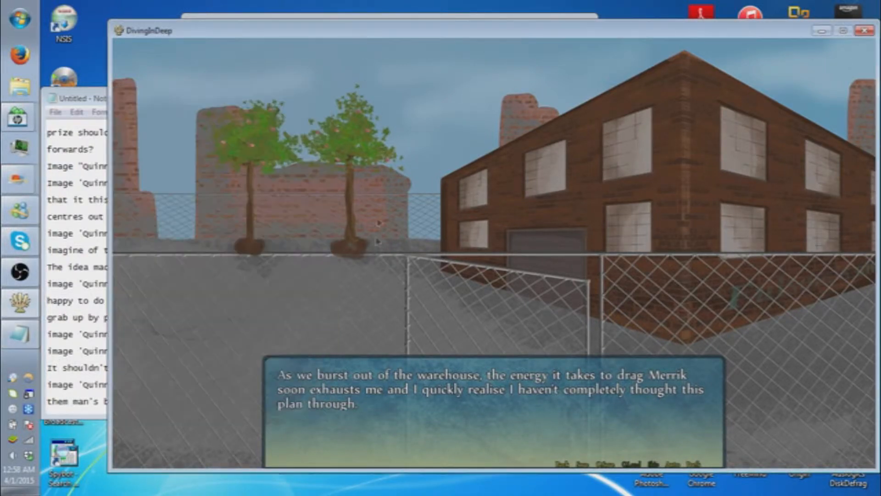
{"action": "mouse_move", "coordinate": [398, 428]}
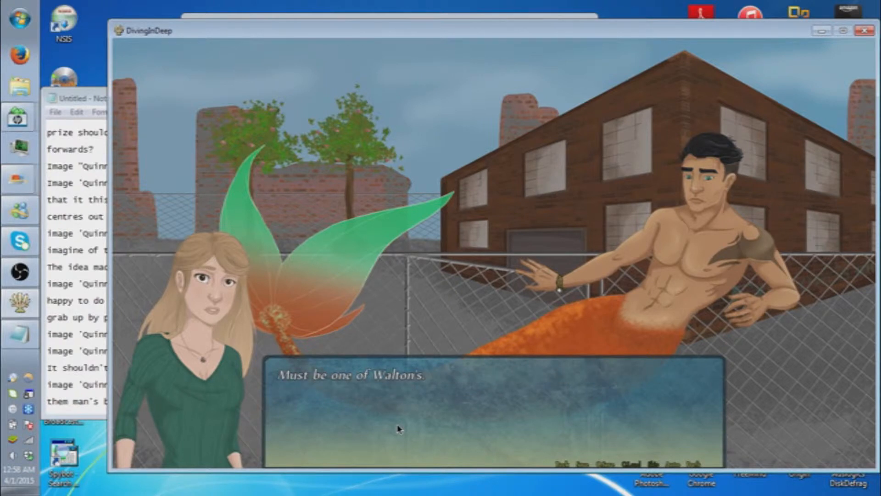
Advance past borrowing the owner's car and the drive toward the beach.
{"action": "left_click", "coordinate": [398, 429]}
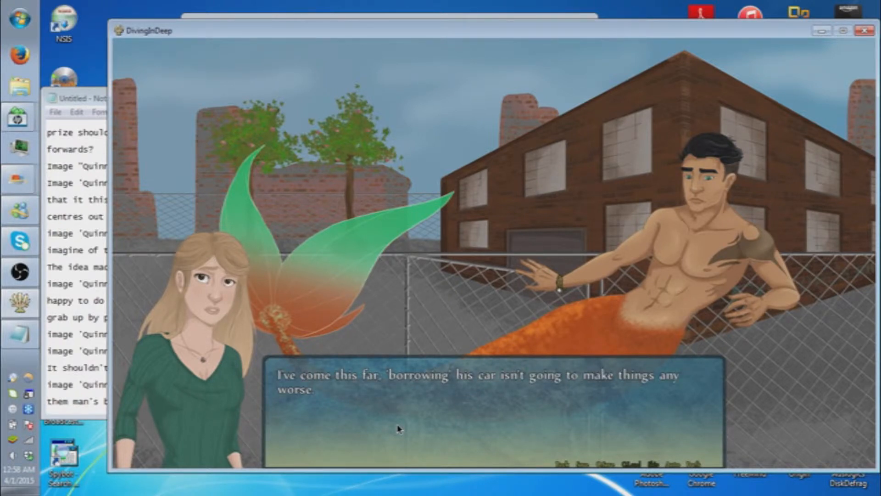
{"action": "left_click", "coordinate": [399, 428]}
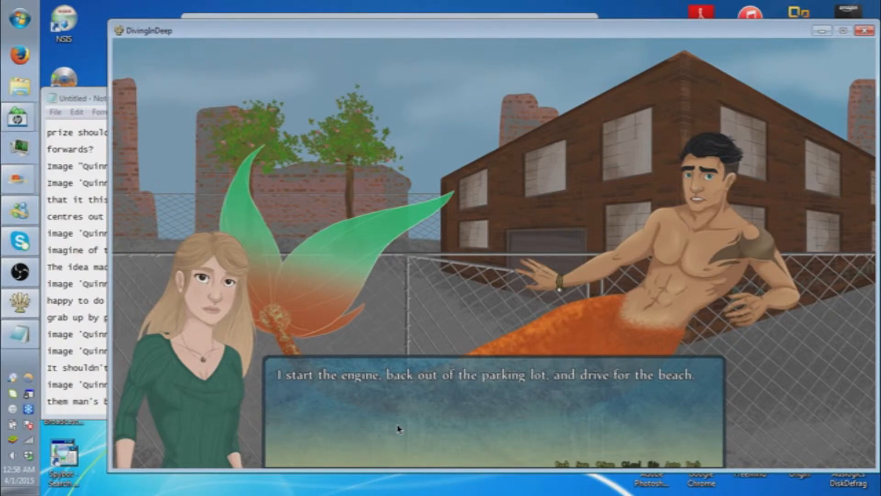
{"action": "left_click", "coordinate": [399, 428]}
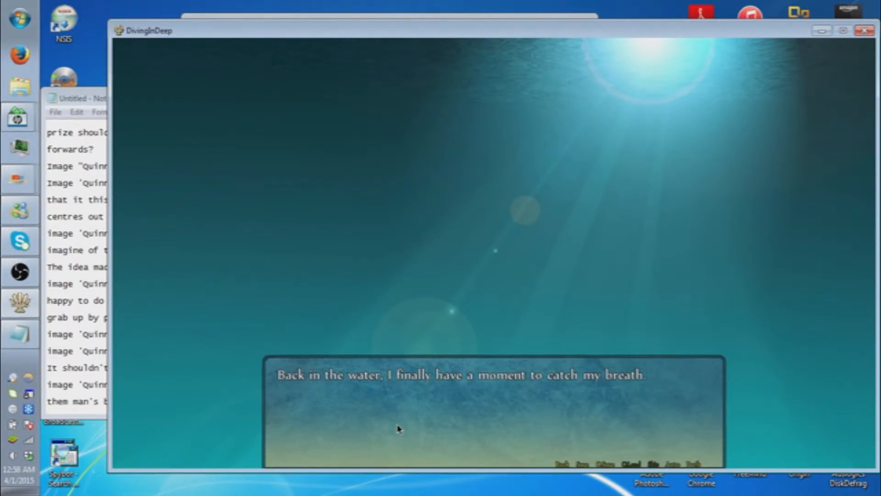
Advance Merrik's underwater talk about the lost artifact until Quinn vows to get it back.
{"action": "left_click", "coordinate": [398, 428]}
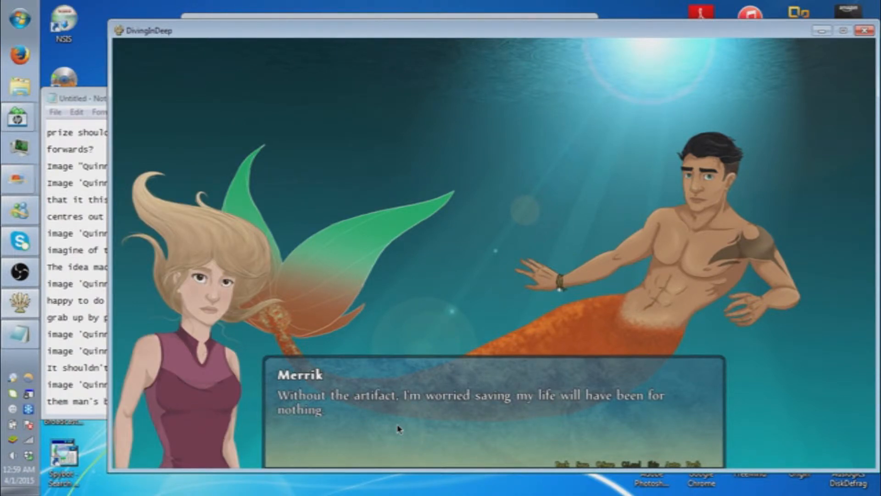
{"action": "left_click", "coordinate": [399, 428]}
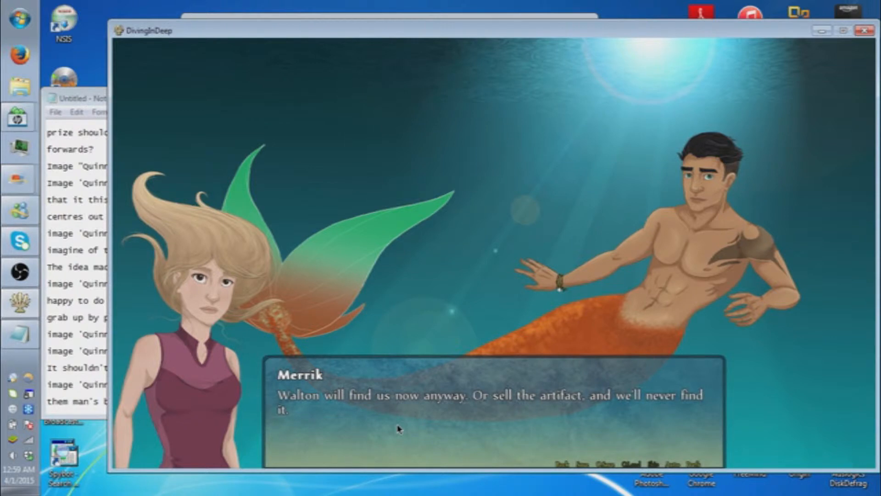
{"action": "left_click", "coordinate": [399, 428]}
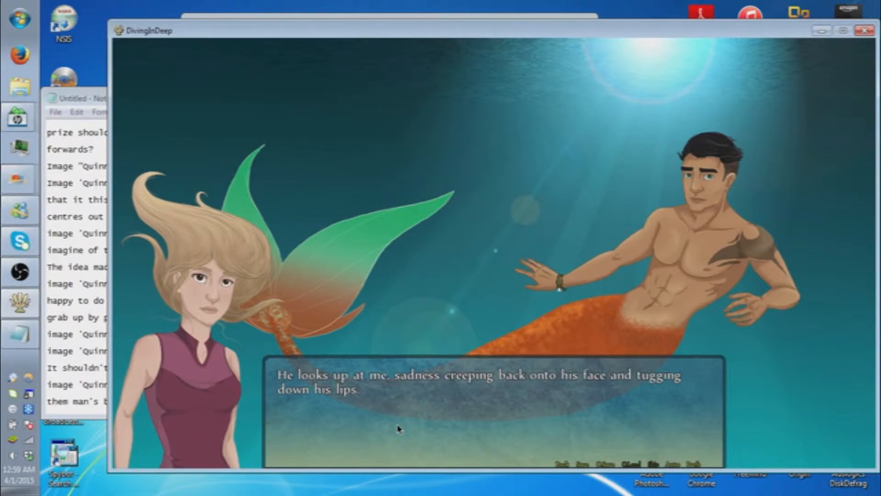
{"action": "left_click", "coordinate": [399, 428]}
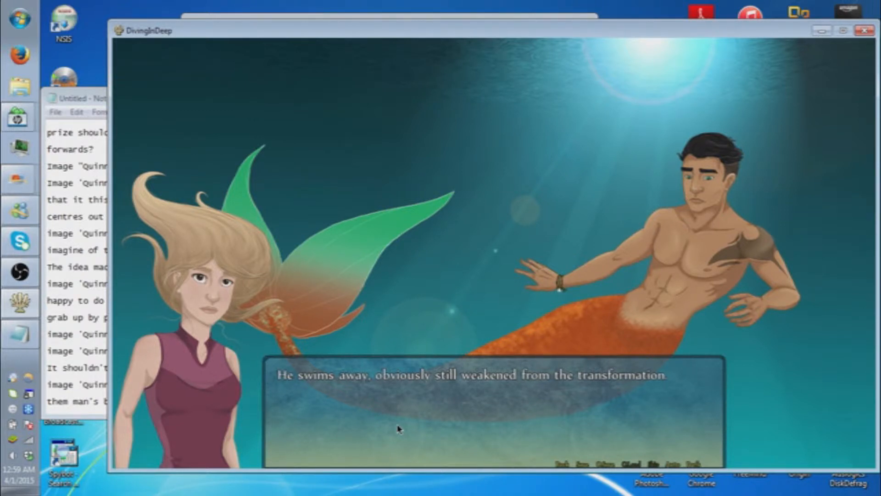
{"action": "left_click", "coordinate": [399, 427]}
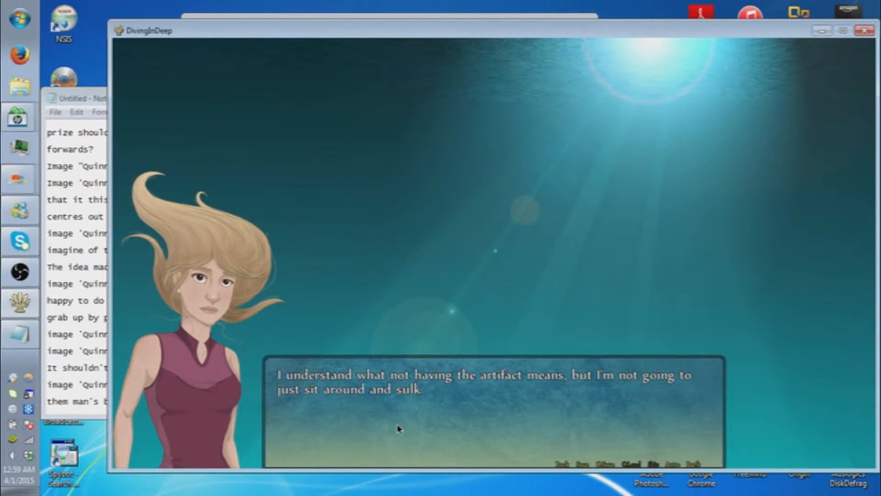
{"action": "left_click", "coordinate": [398, 429]}
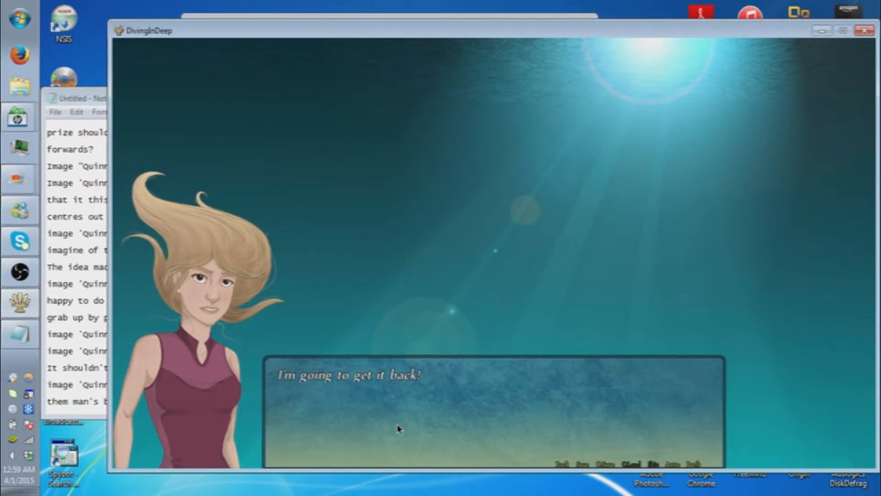
{"action": "left_click", "coordinate": [399, 429]}
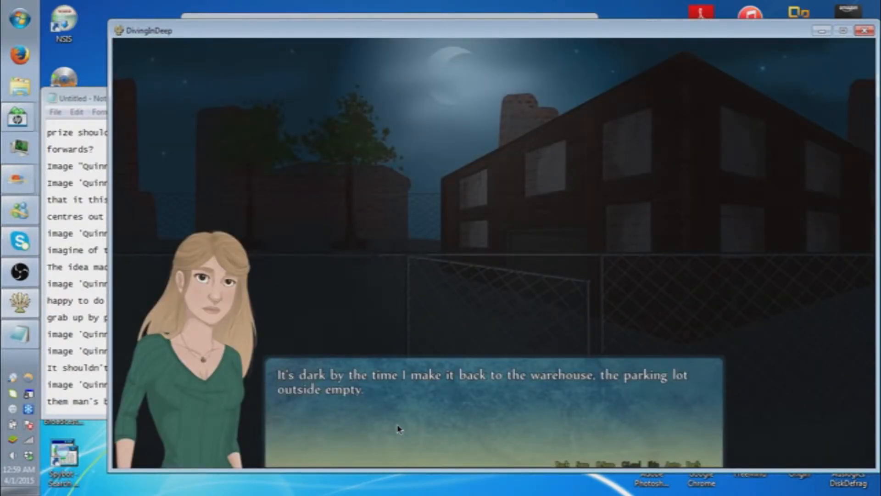
Advance the moonlit warehouse scene to the artifact on a crate, then bring up Notepad.
{"action": "left_click", "coordinate": [398, 428]}
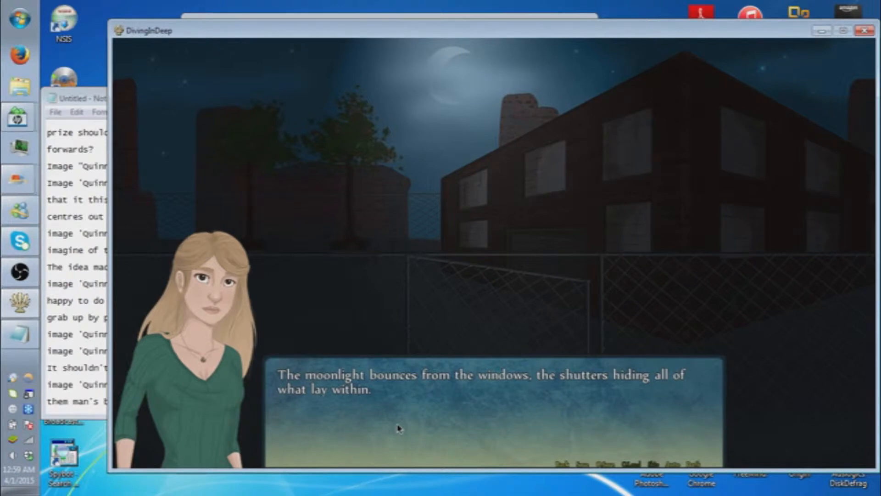
{"action": "left_click", "coordinate": [399, 428]}
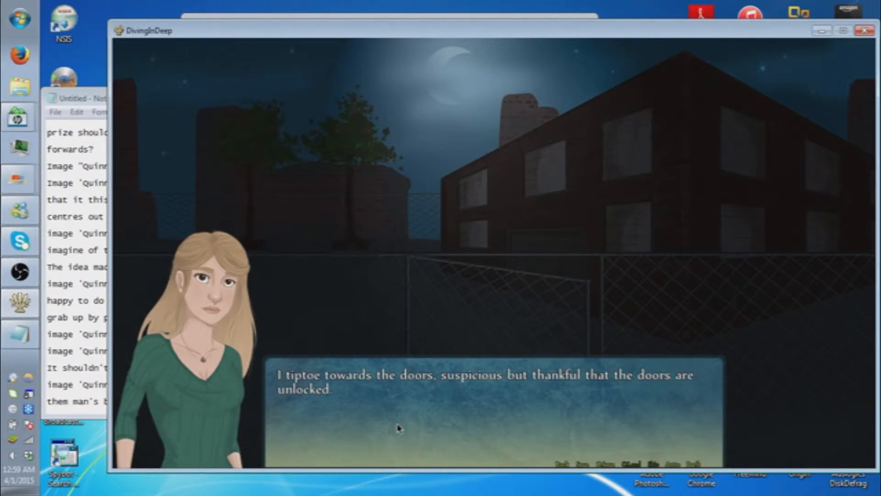
{"action": "left_click", "coordinate": [398, 428]}
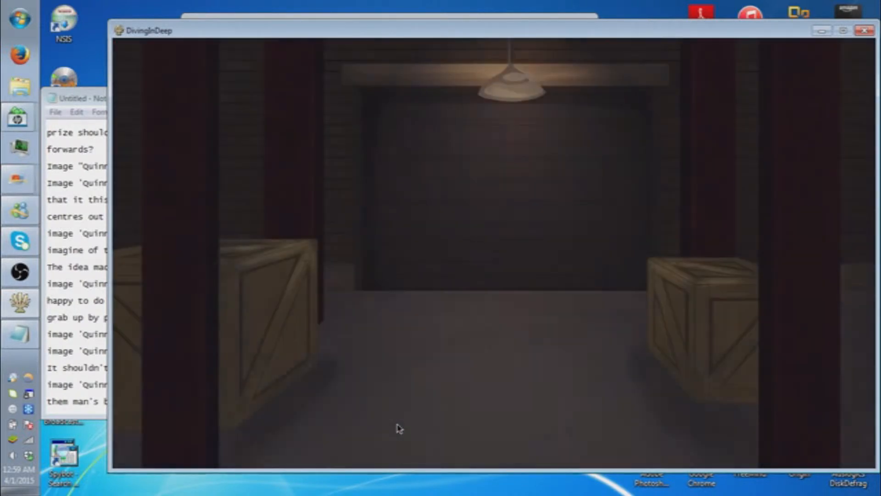
{"action": "left_click", "coordinate": [397, 428]}
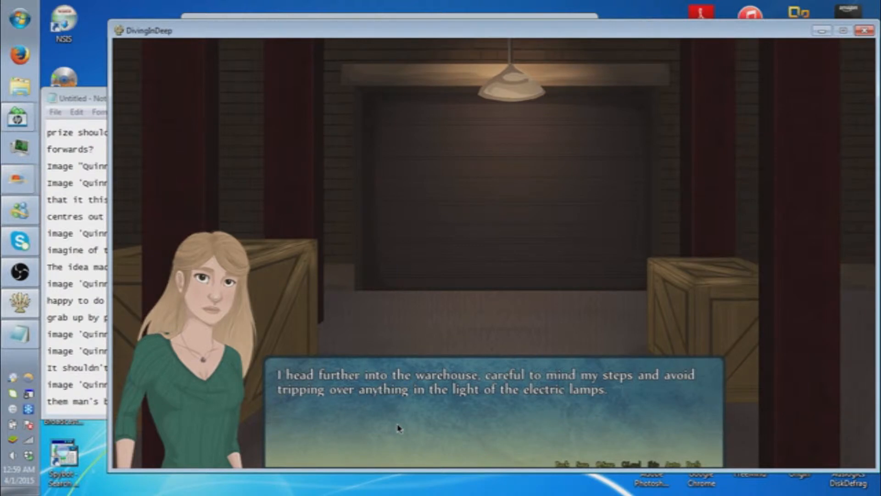
{"action": "left_click", "coordinate": [398, 427]}
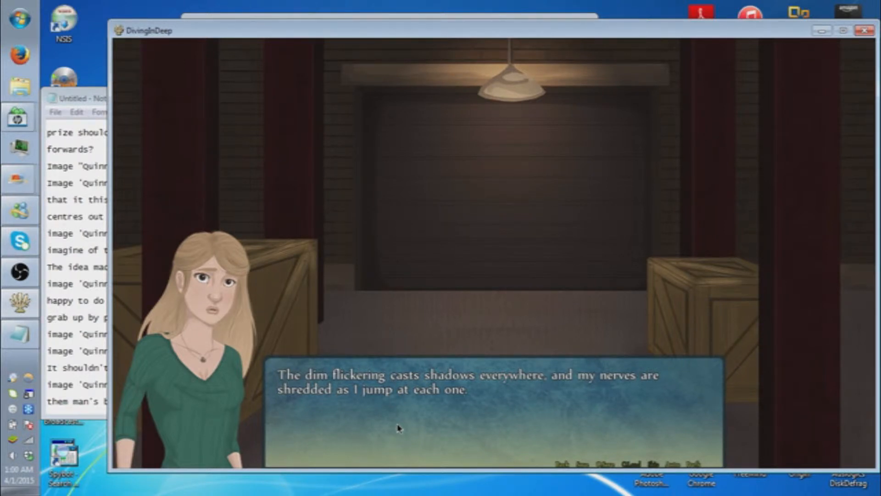
{"action": "left_click", "coordinate": [399, 427]}
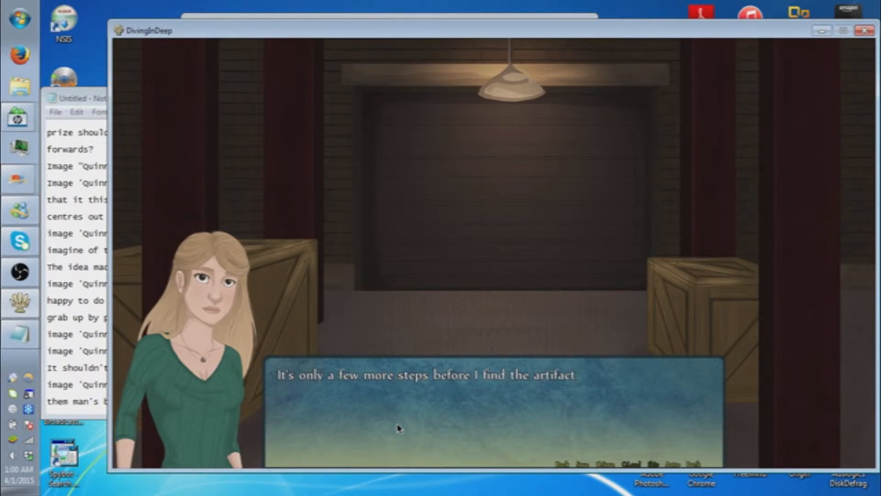
{"action": "left_click", "coordinate": [399, 428]}
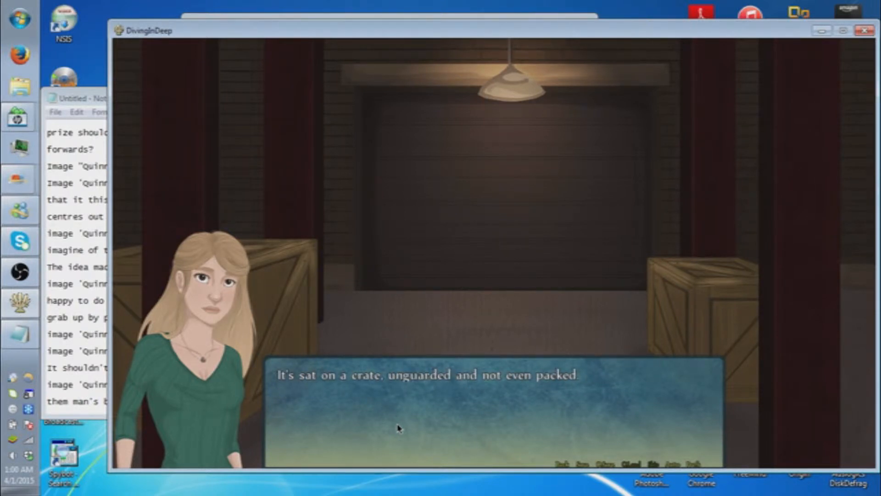
{"action": "left_click", "coordinate": [76, 98]}
{"action": "type", "text": "It's "}
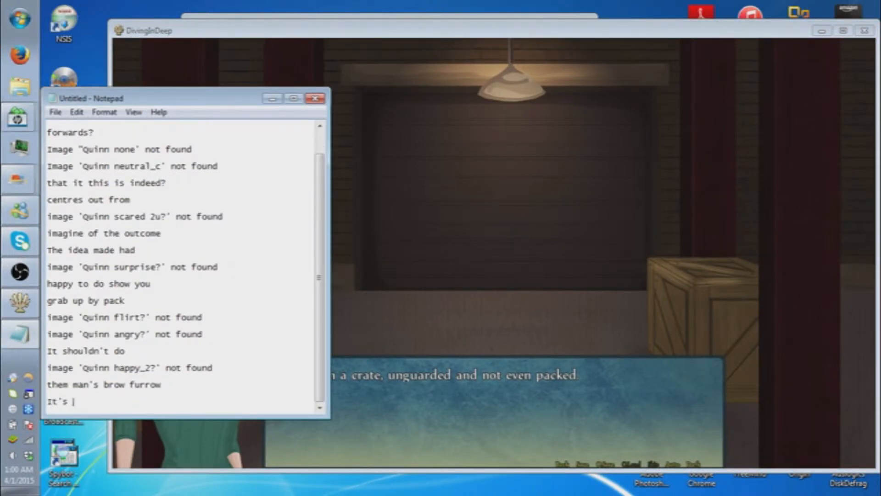
Append 'sat on' to the last Notepad line and return to the game.
{"action": "type", "text": "sat on"}
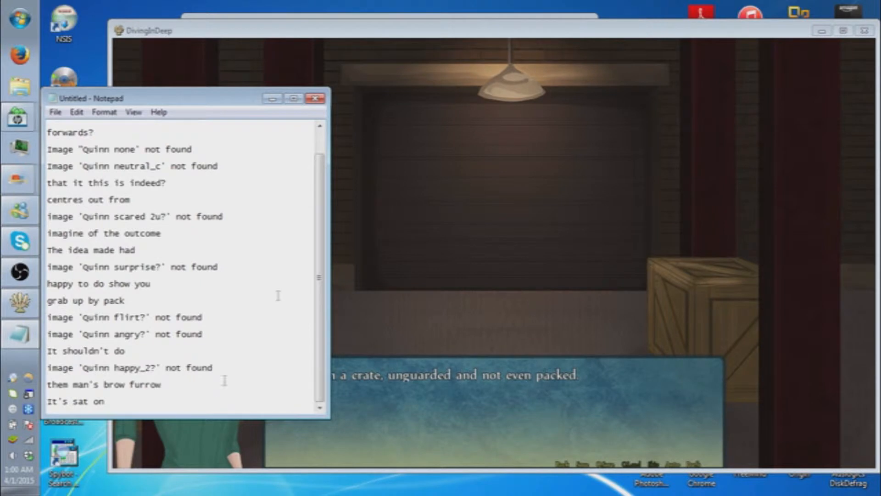
{"action": "left_click", "coordinate": [494, 225]}
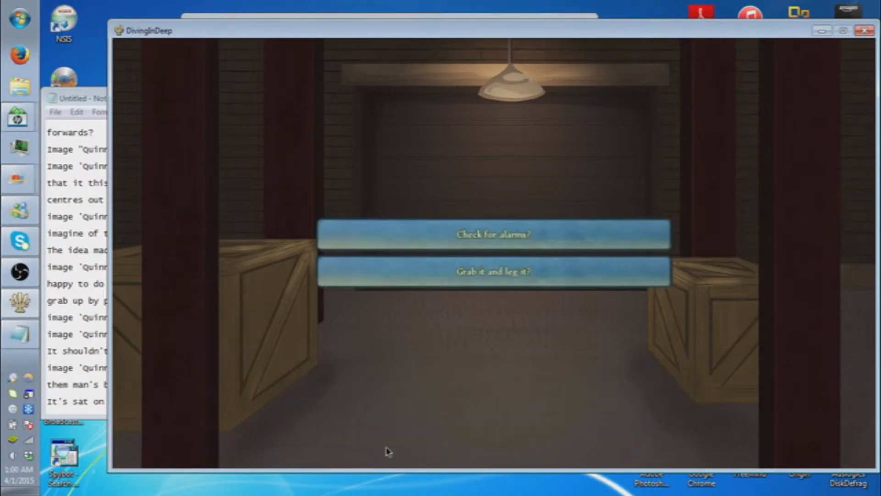
{"action": "mouse_move", "coordinate": [250, 183]}
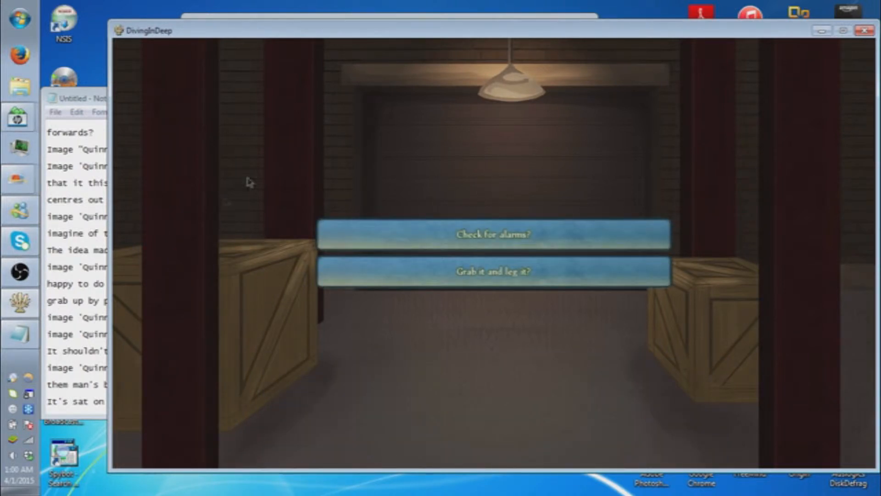
{"action": "mouse_move", "coordinate": [495, 234]}
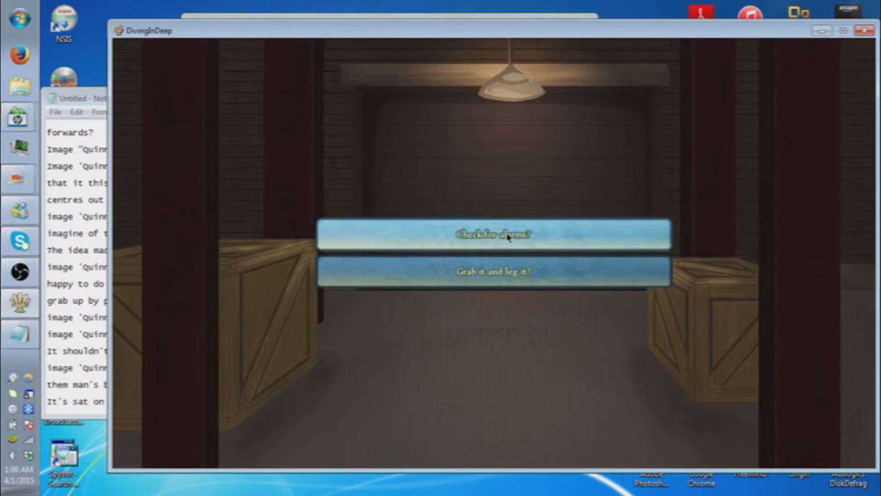
Choose 'Check for alarms?' and advance past the hidden wire where nothing happens.
{"action": "left_click", "coordinate": [493, 234]}
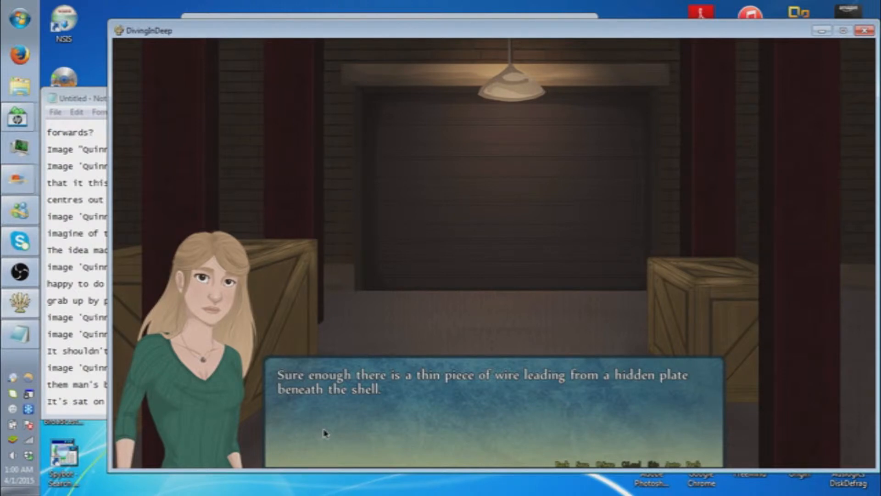
{"action": "left_click", "coordinate": [477, 410]}
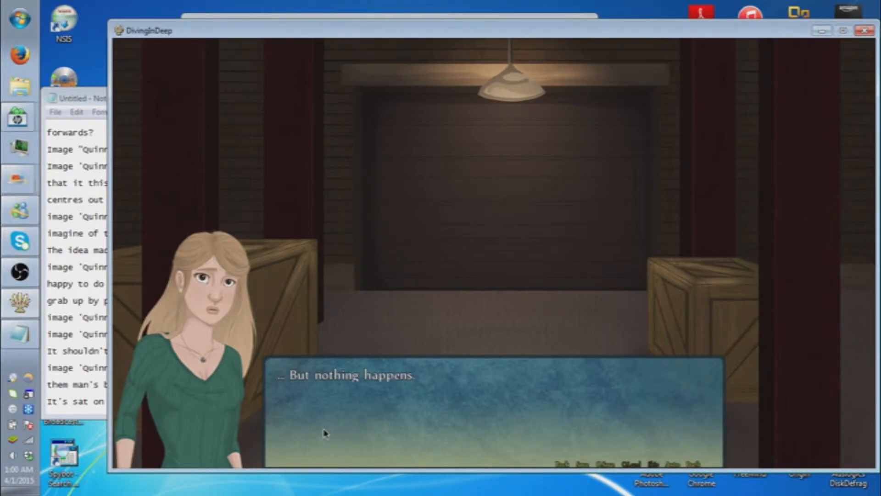
{"action": "left_click", "coordinate": [438, 410]}
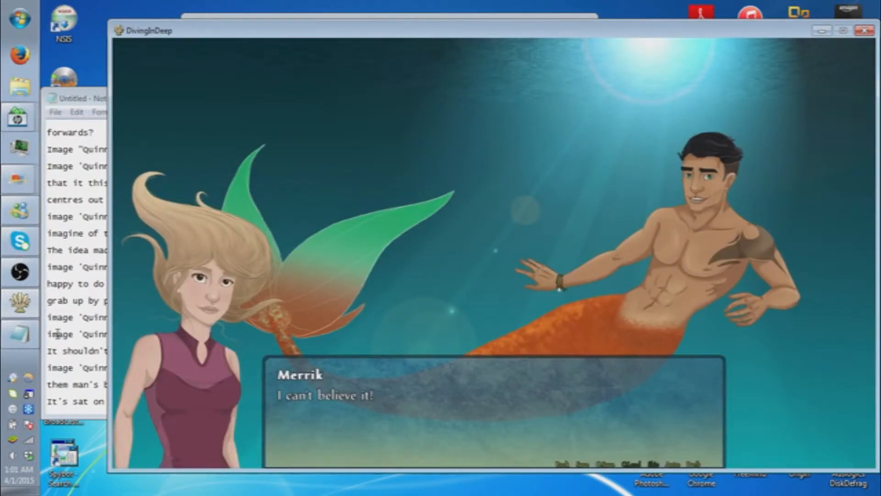
Advance Merrik and Quinn's reunion talk about the recovered artifact.
{"action": "left_click", "coordinate": [79, 97]}
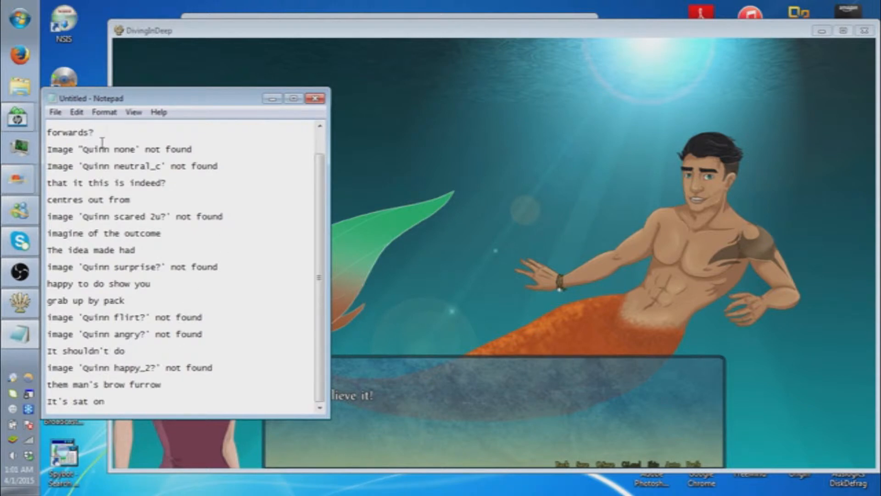
{"action": "mouse_move", "coordinate": [297, 216]}
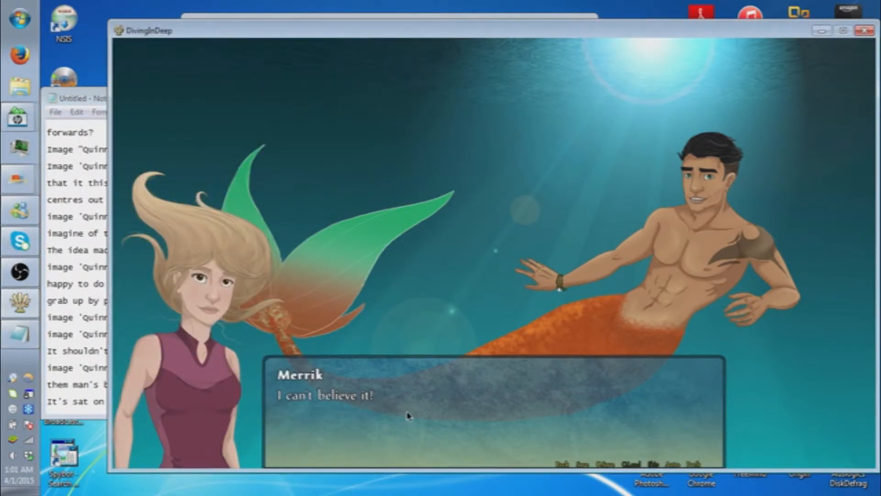
{"action": "left_click", "coordinate": [408, 416]}
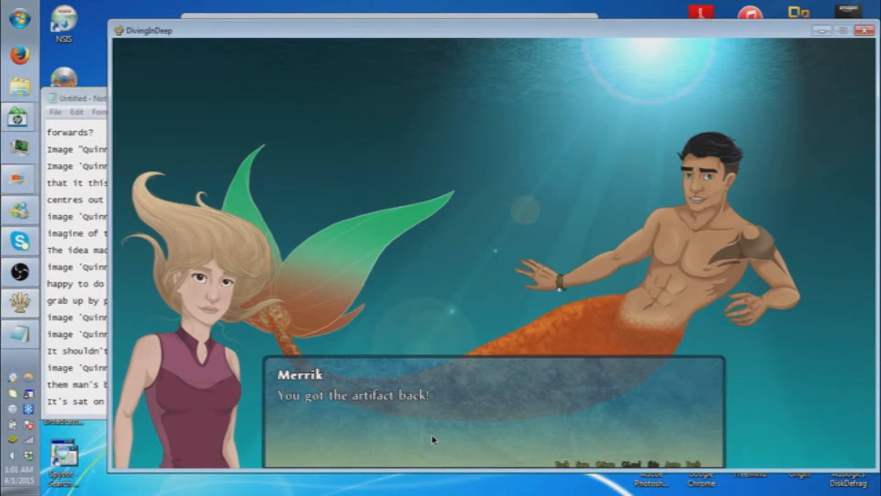
{"action": "left_click", "coordinate": [433, 438]}
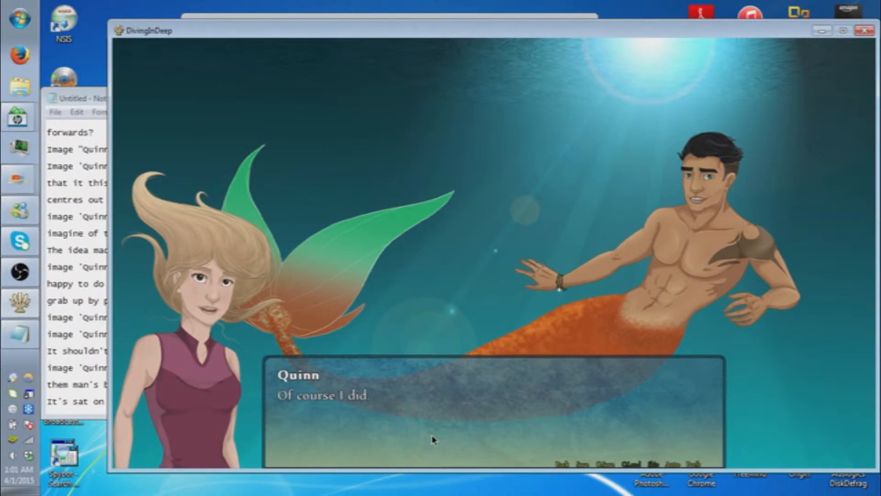
{"action": "mouse_move", "coordinate": [431, 441]}
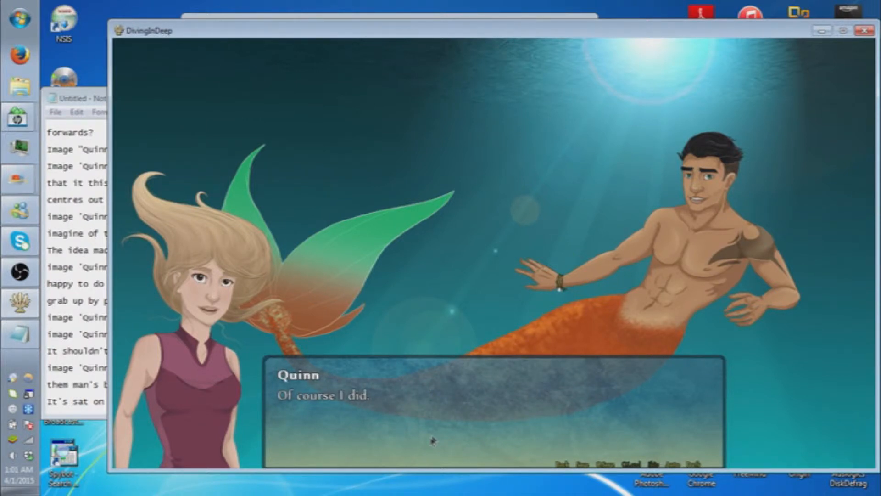
{"action": "left_click", "coordinate": [433, 441]}
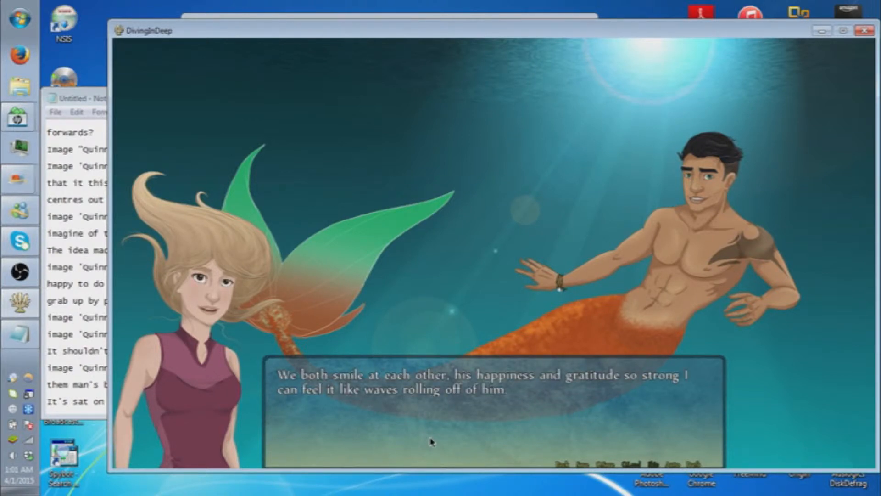
Continue through Quinn's warning about Walton until Merrik says 'Follow me.'.
{"action": "left_click", "coordinate": [430, 442]}
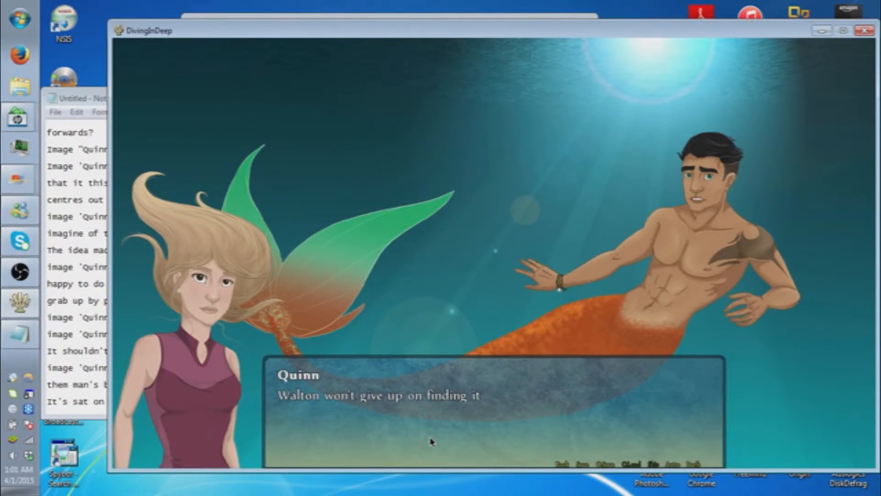
{"action": "left_click", "coordinate": [432, 416]}
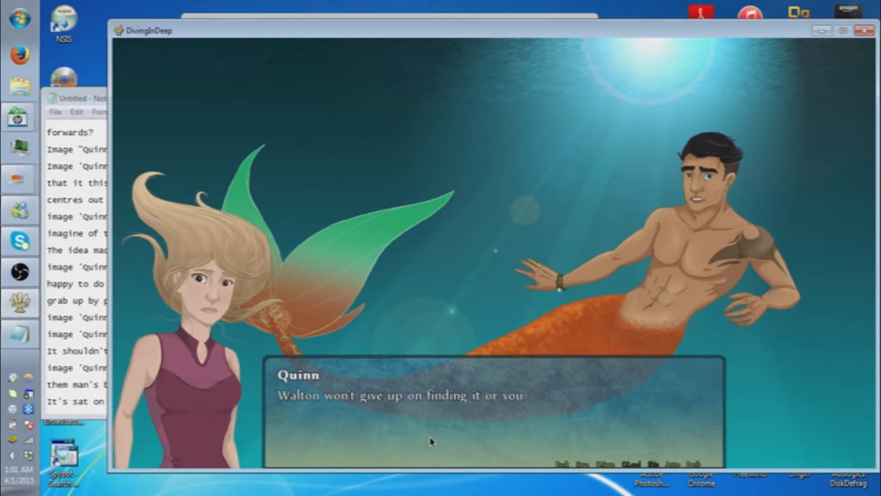
{"action": "left_click", "coordinate": [433, 441]}
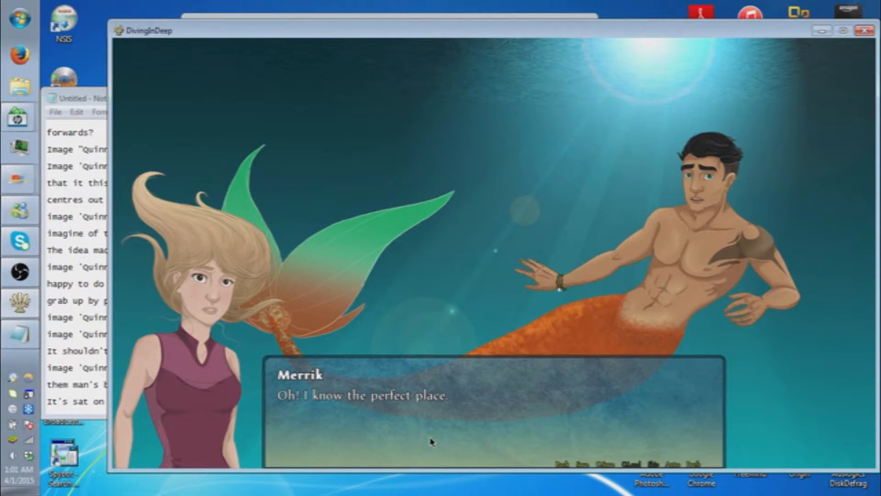
{"action": "left_click", "coordinate": [429, 439]}
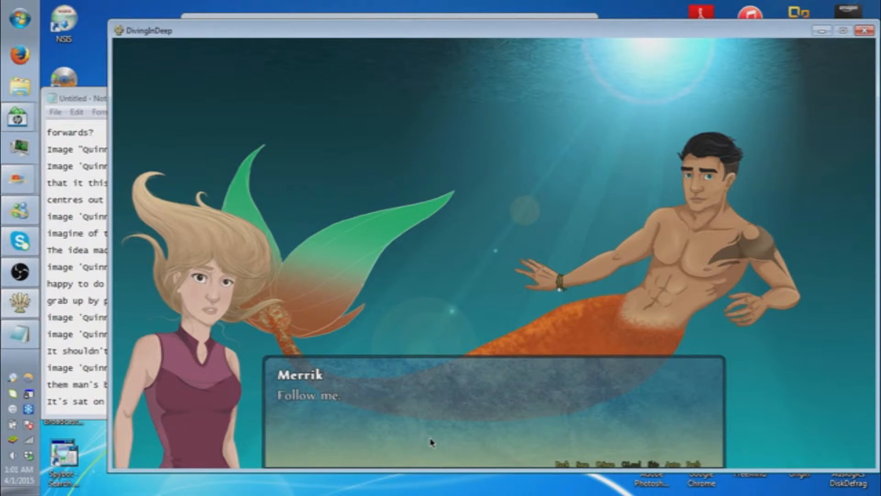
{"action": "left_click", "coordinate": [439, 410]}
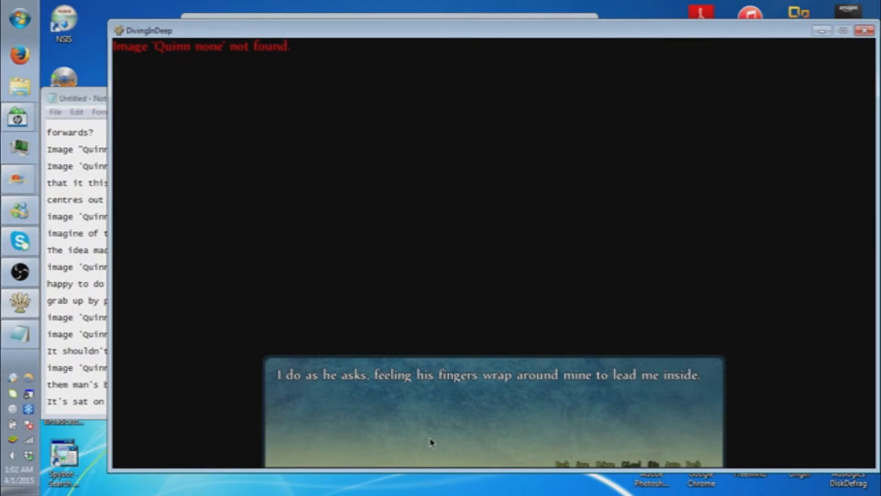
Advance into the coral cave full of darting fish until the screen goes black.
{"action": "left_click", "coordinate": [433, 441]}
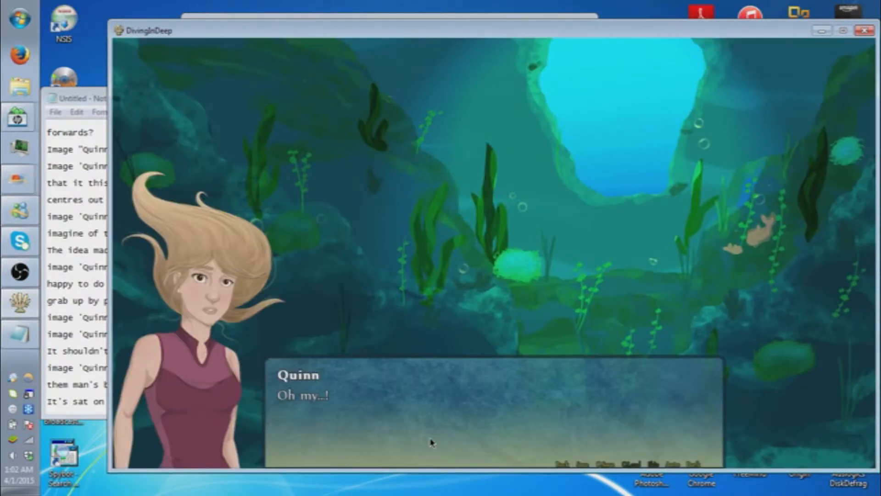
{"action": "left_click", "coordinate": [431, 443]}
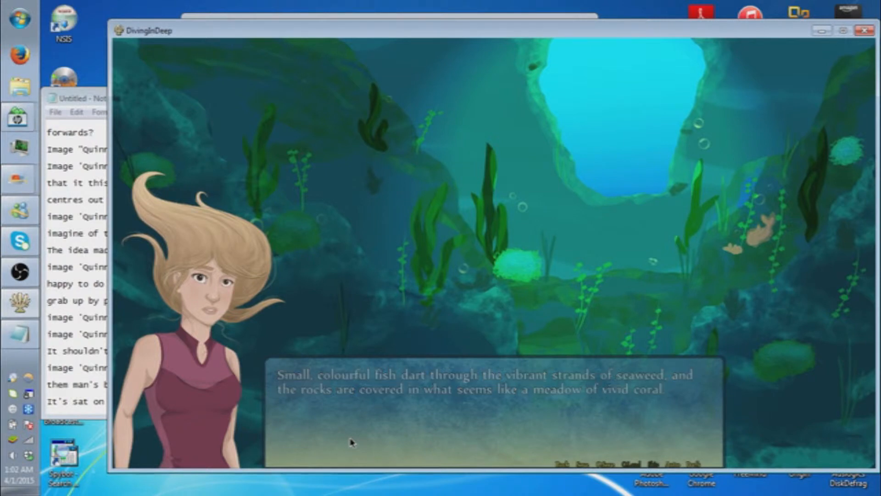
{"action": "left_click", "coordinate": [348, 442]}
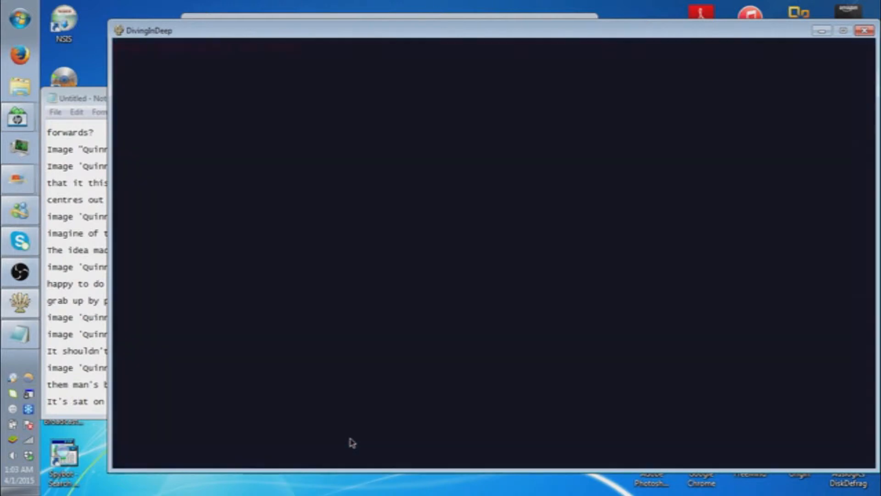
Advance Merrik's explanation of the pearl through Quinn's surprised reaction.
{"action": "left_click", "coordinate": [351, 441]}
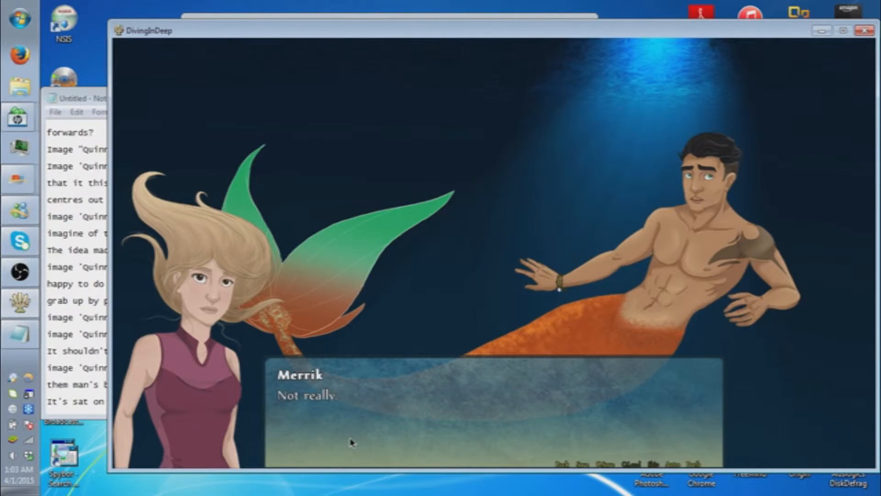
{"action": "left_click", "coordinate": [348, 442]}
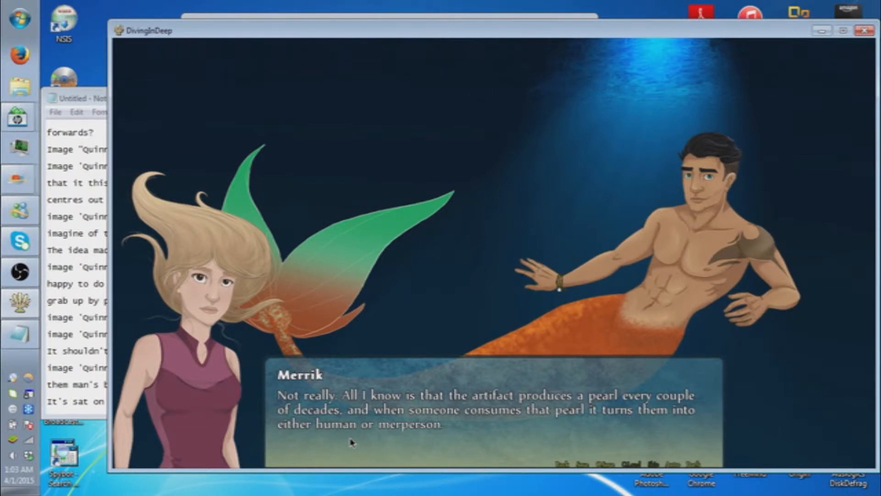
{"action": "left_click", "coordinate": [351, 442]}
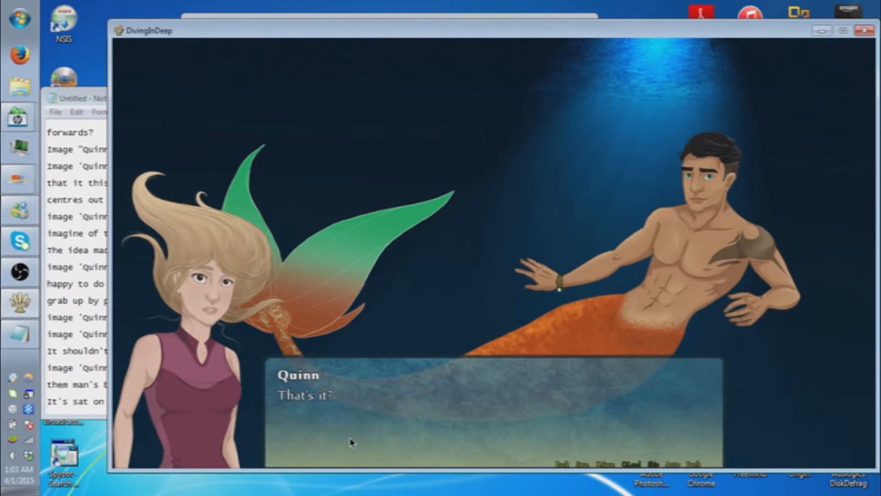
{"action": "left_click", "coordinate": [351, 442]}
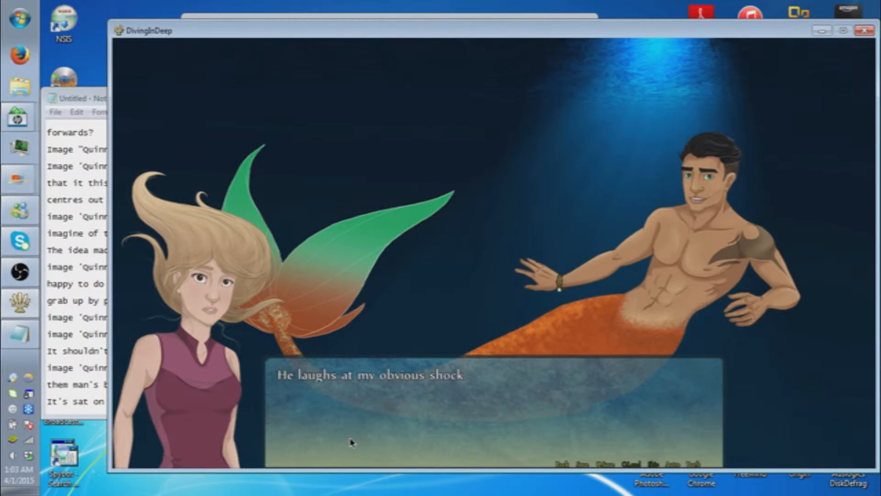
Continue past the pearl bracelet reveal until Quinn speeds toward the surface.
{"action": "left_click", "coordinate": [351, 442]}
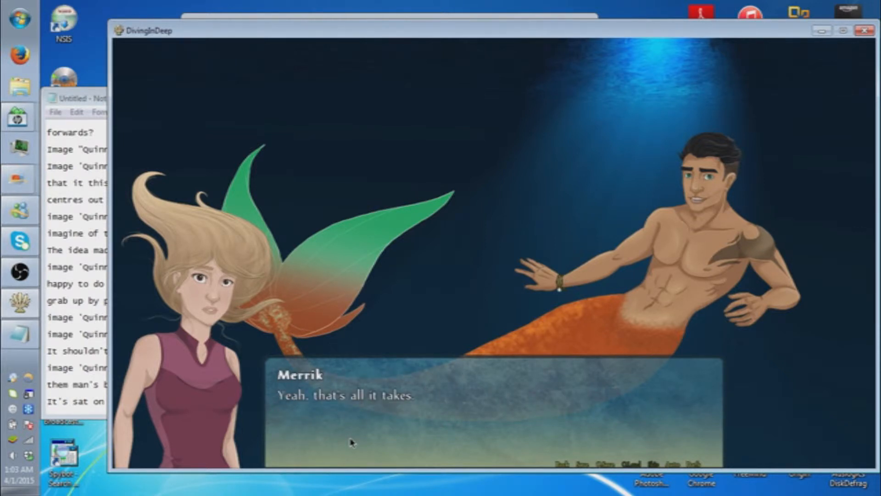
{"action": "left_click", "coordinate": [349, 442]}
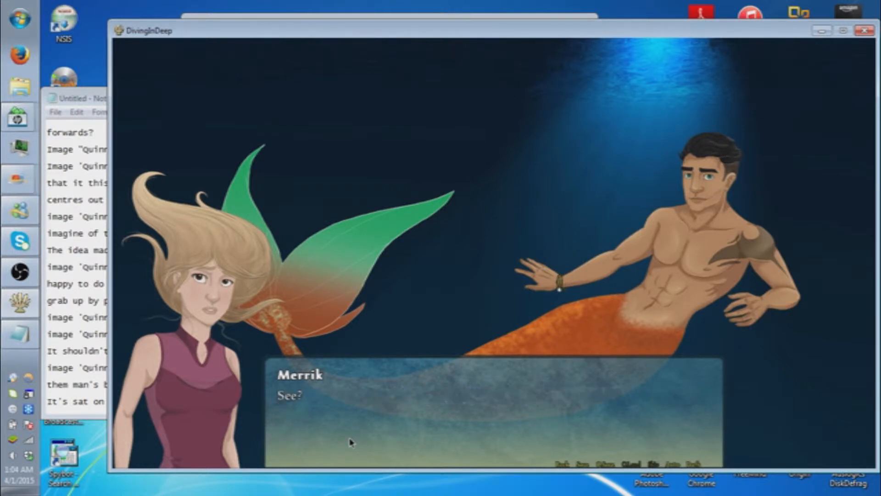
{"action": "left_click", "coordinate": [348, 441]}
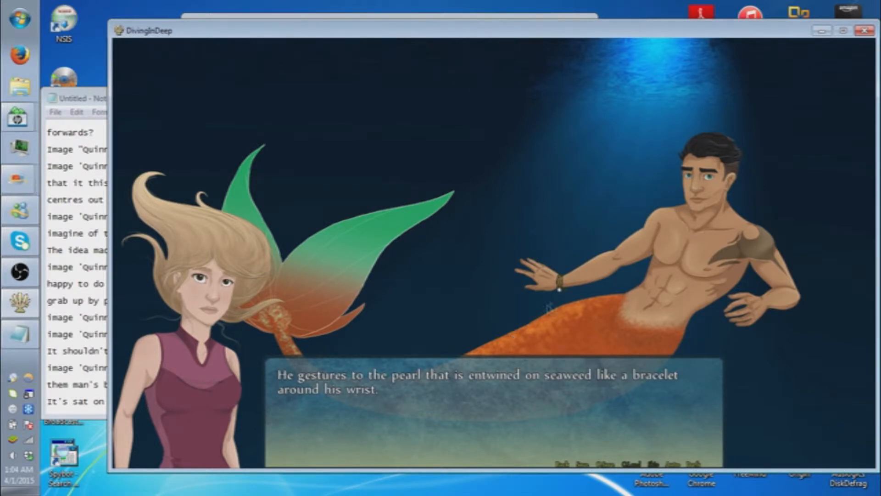
{"action": "mouse_move", "coordinate": [534, 314]}
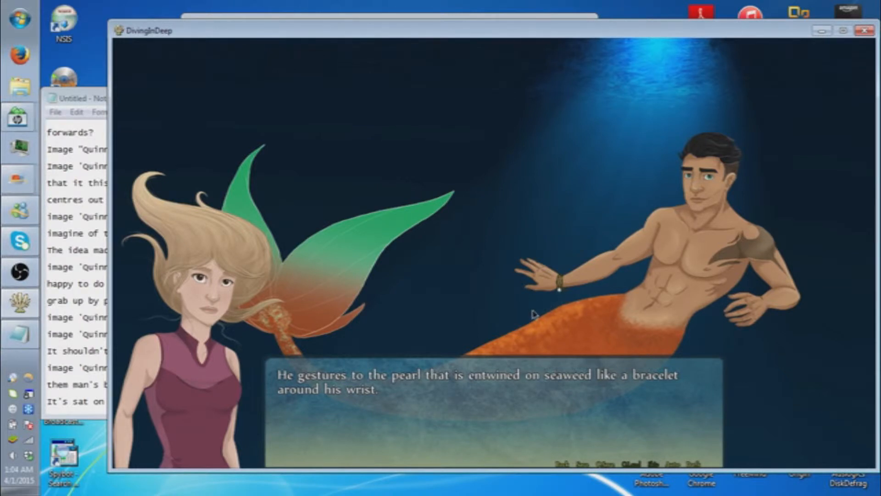
{"action": "mouse_move", "coordinate": [573, 286]}
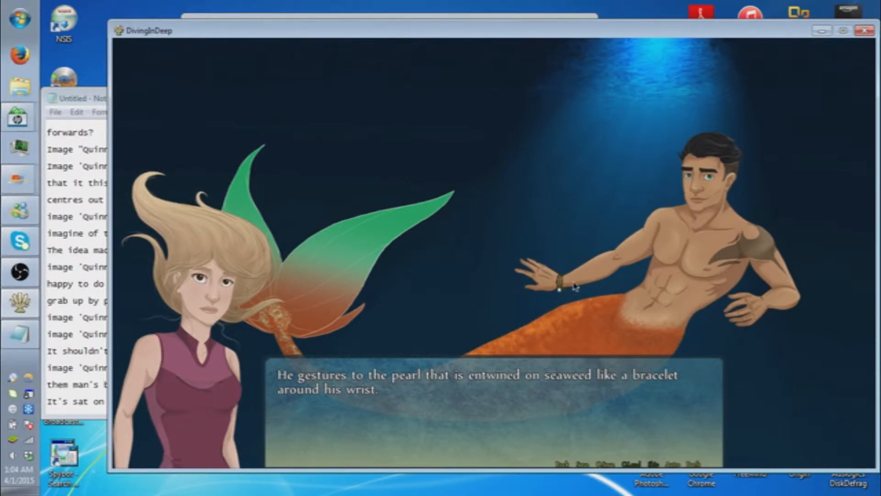
{"action": "mouse_move", "coordinate": [485, 336]}
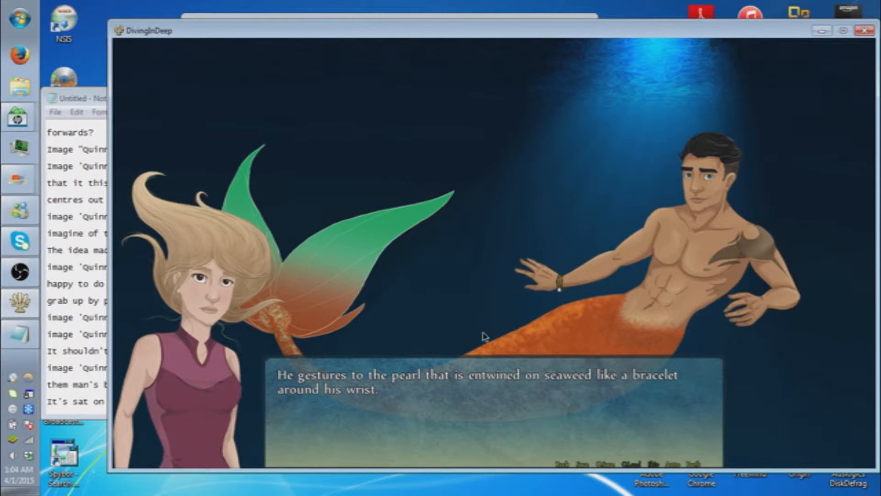
{"action": "mouse_move", "coordinate": [133, 302]}
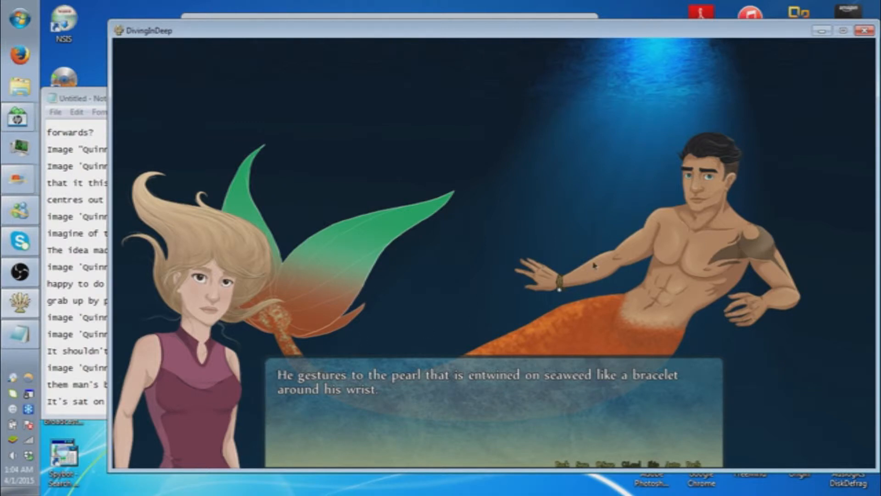
{"action": "mouse_move", "coordinate": [572, 201]}
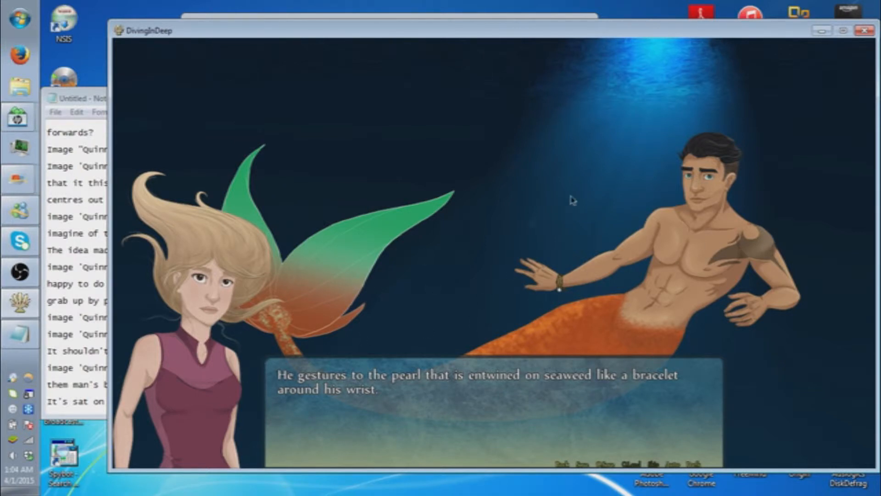
{"action": "mouse_move", "coordinate": [514, 235]}
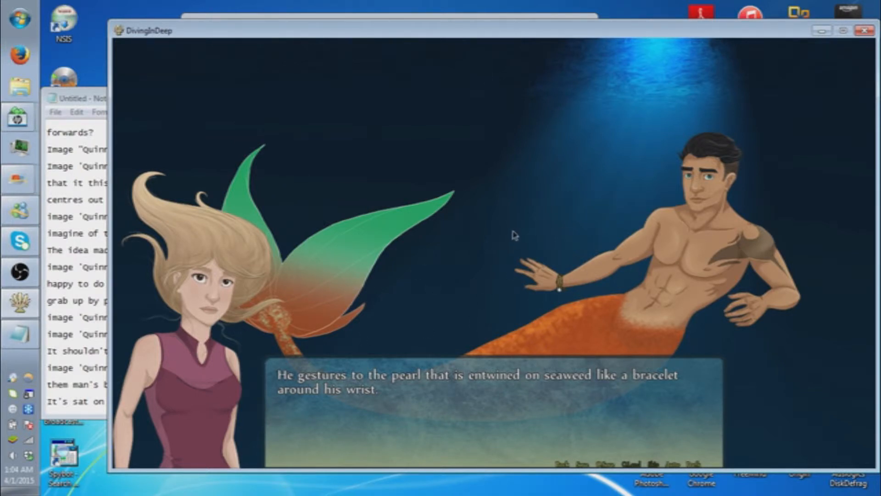
{"action": "mouse_move", "coordinate": [413, 420]}
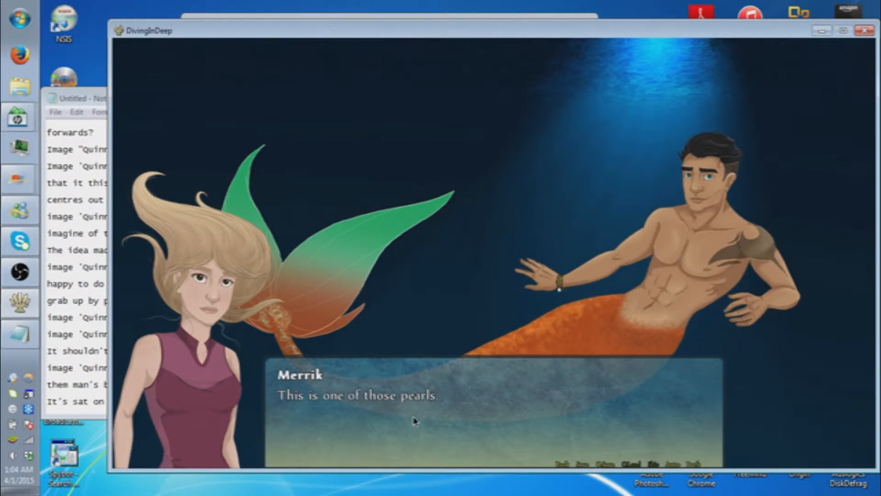
{"action": "left_click", "coordinate": [414, 420]}
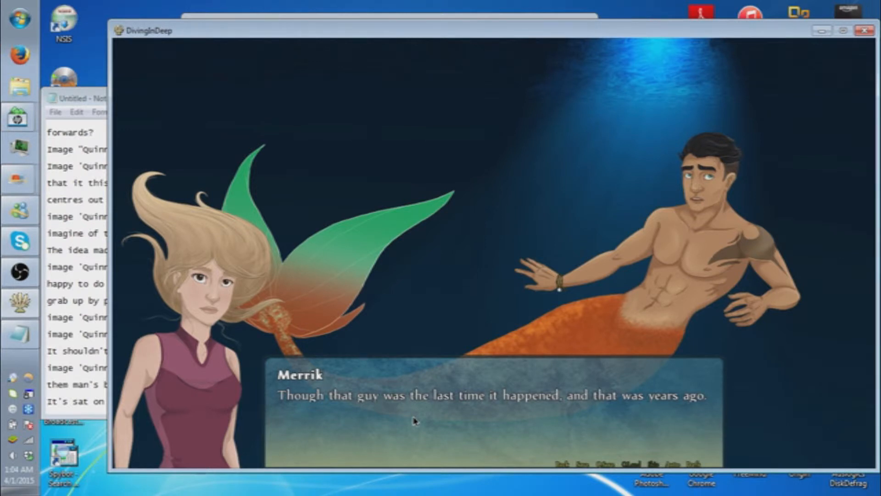
{"action": "left_click", "coordinate": [416, 418]}
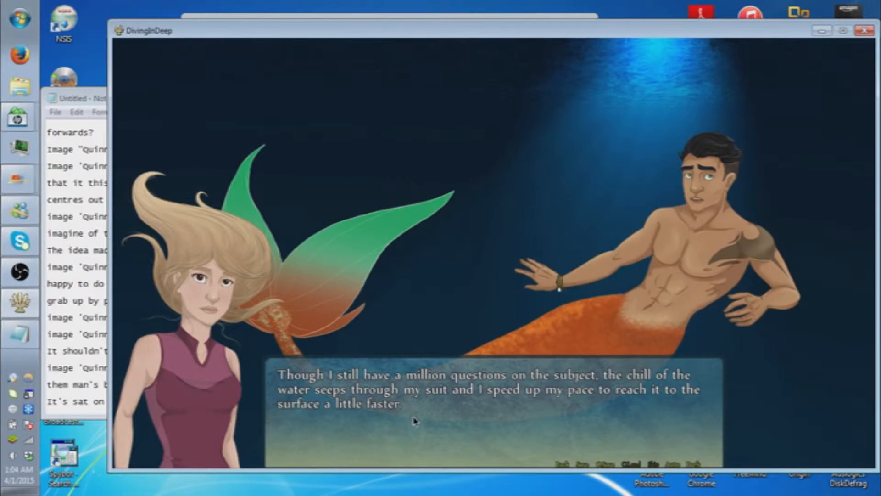
{"action": "mouse_move", "coordinate": [134, 381]}
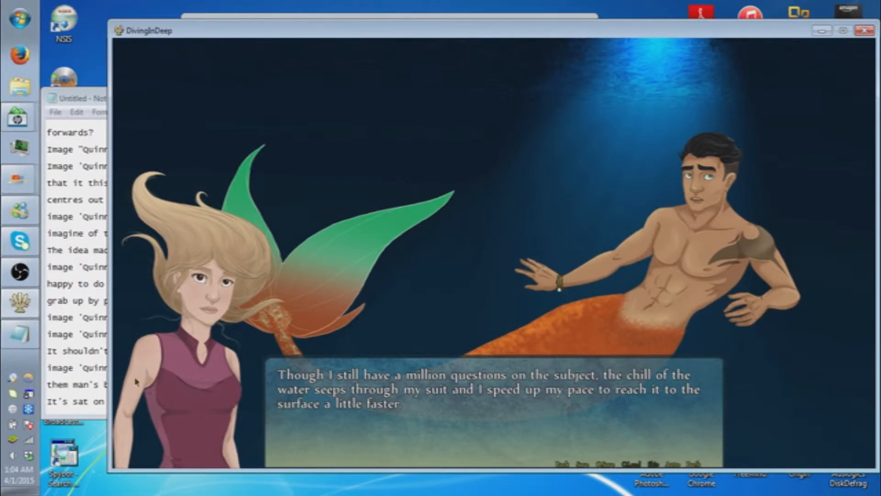
{"action": "mouse_move", "coordinate": [116, 371]}
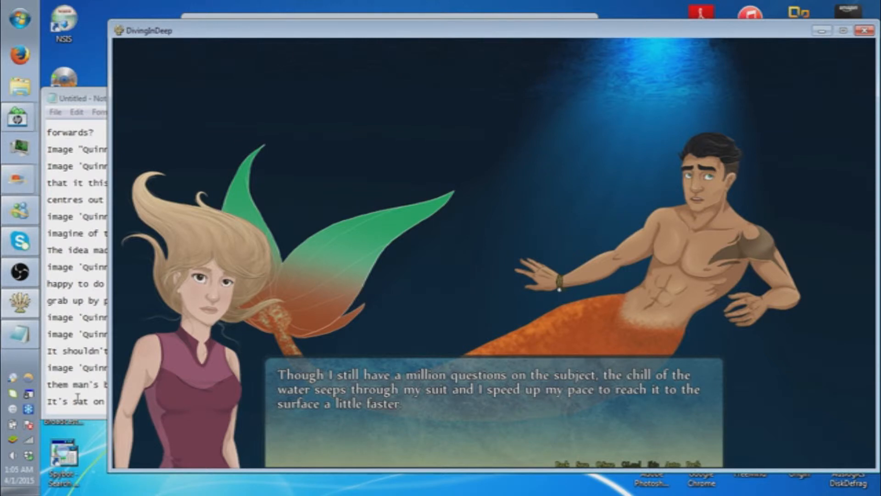
Add the line 'to reach it to the surface' to the Notepad notes.
{"action": "left_click", "coordinate": [73, 98]}
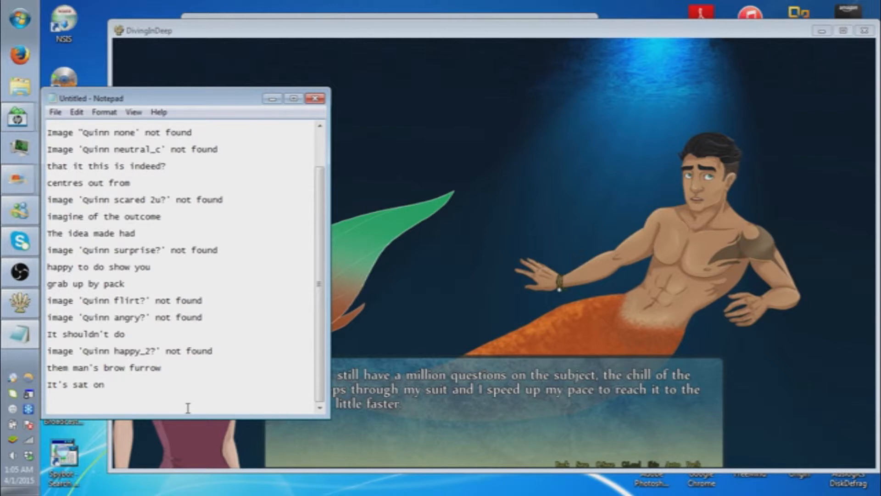
{"action": "type", "text": "to reach"}
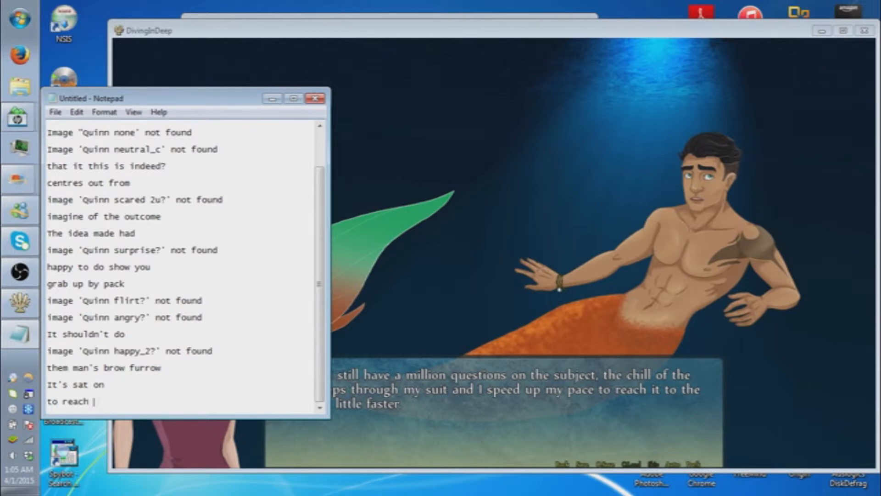
{"action": "type", "text": "it to the"}
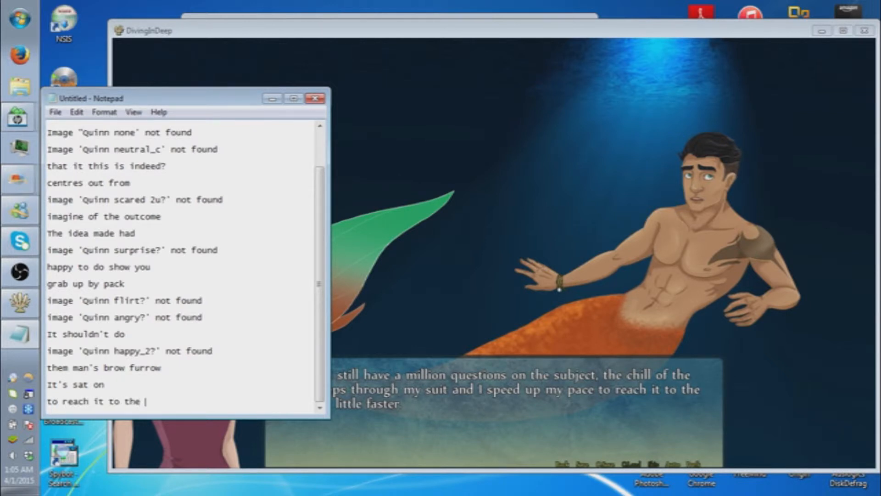
{"action": "type", "text": "surface"}
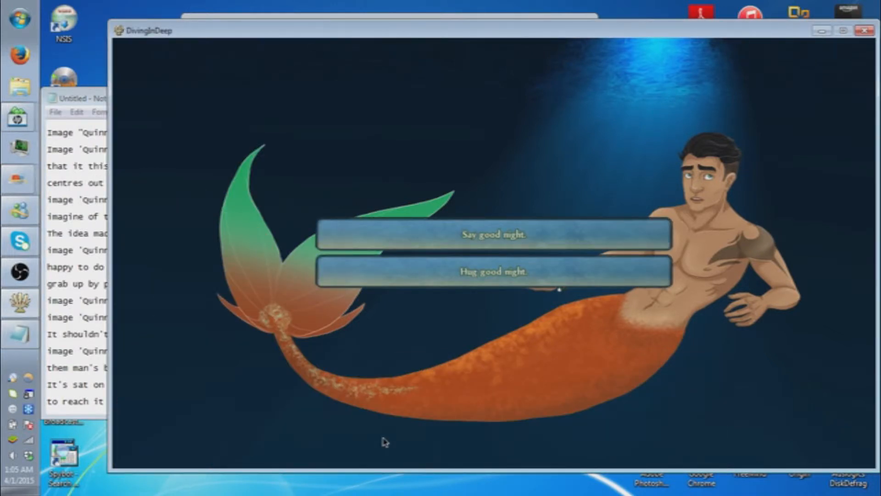
{"action": "mouse_move", "coordinate": [423, 358]}
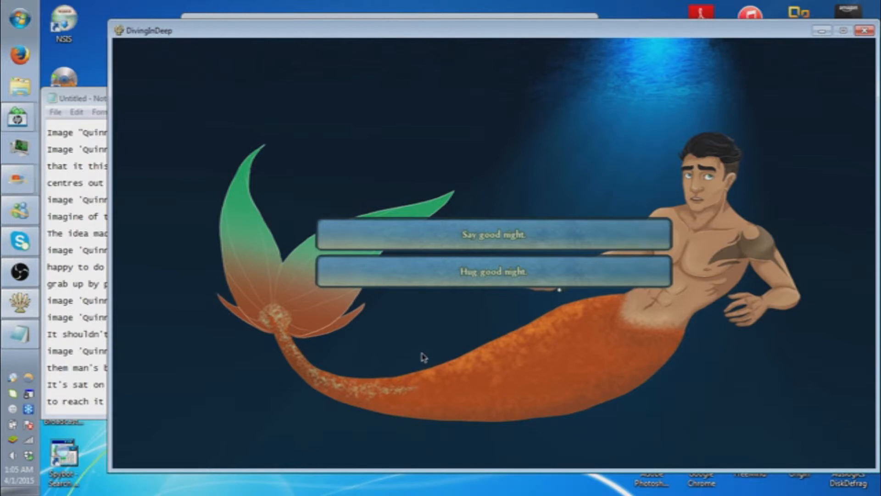
Pick 'Hug good night' and note Quinn pulling the merman into a hug.
{"action": "left_click", "coordinate": [490, 271]}
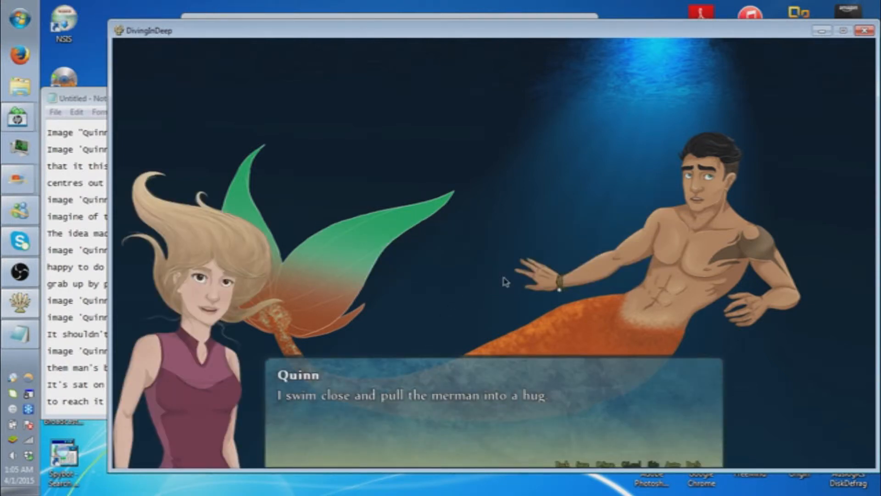
{"action": "mouse_move", "coordinate": [290, 388]}
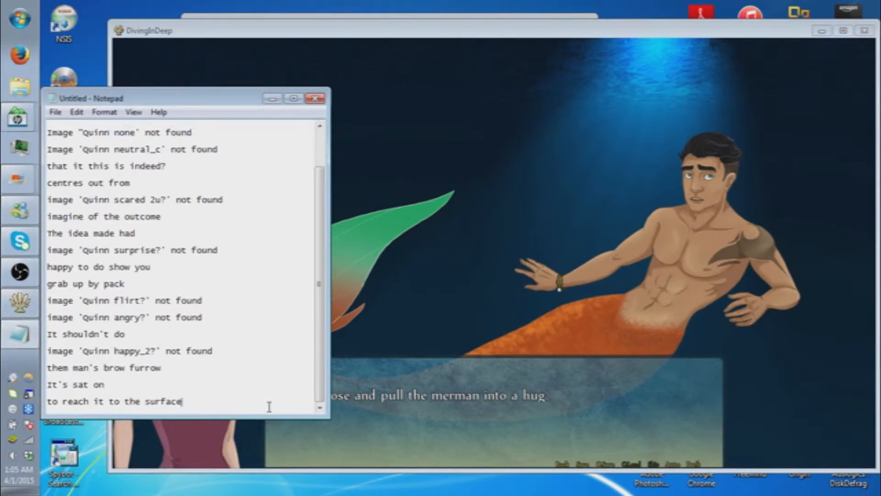
{"action": "type", "text": "Quinn: I swim close"}
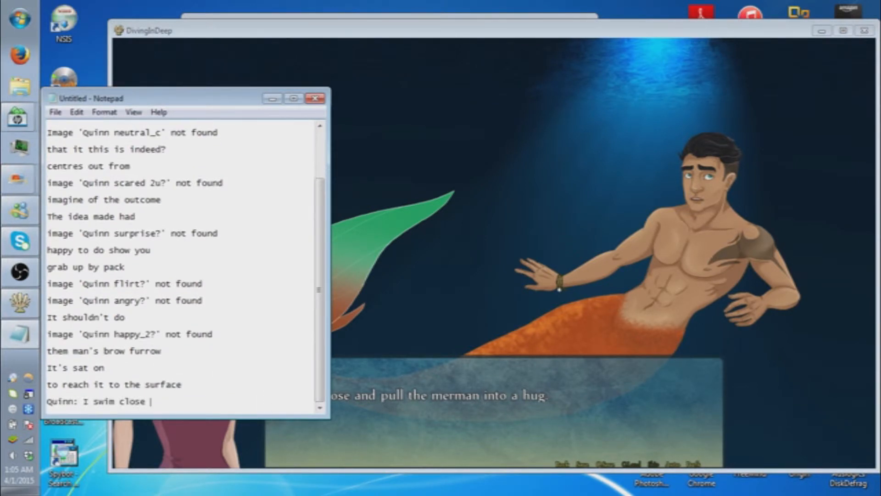
{"action": "type", "text": "and pull the merman into"}
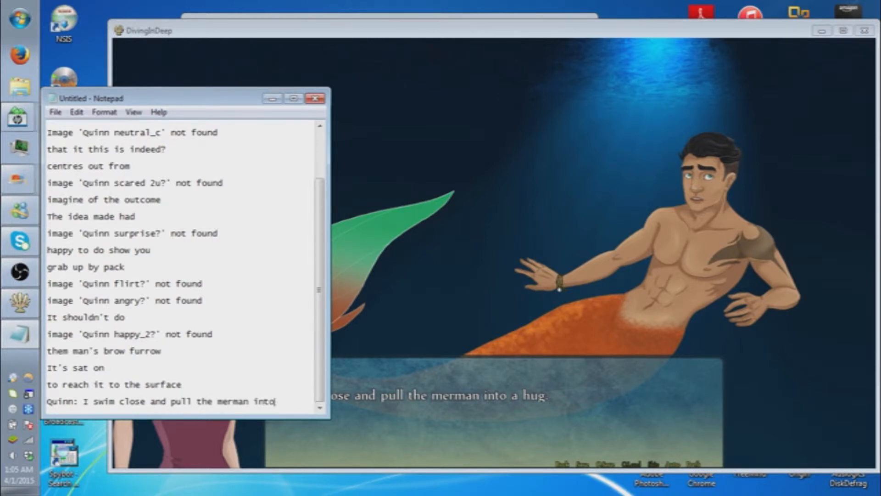
{"action": "type", "text": "a hug."}
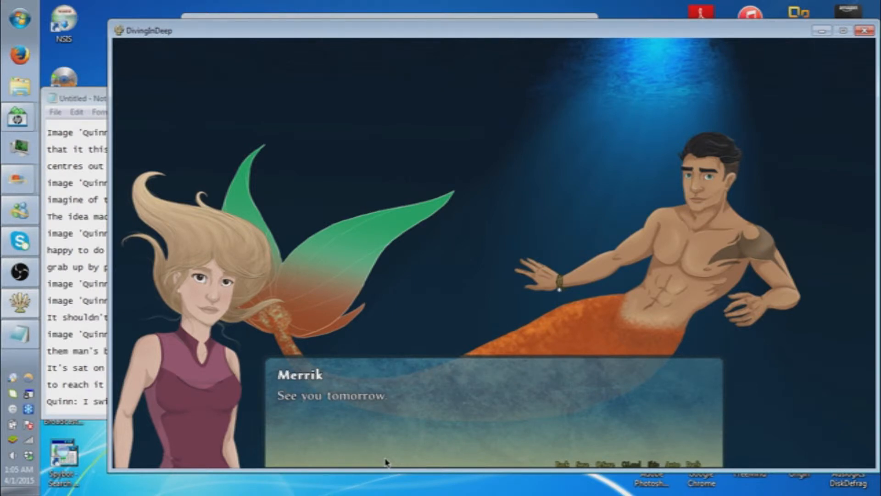
Advance past Merrik's goodbye to Quinn being grabbed from behind.
{"action": "left_click", "coordinate": [385, 460]}
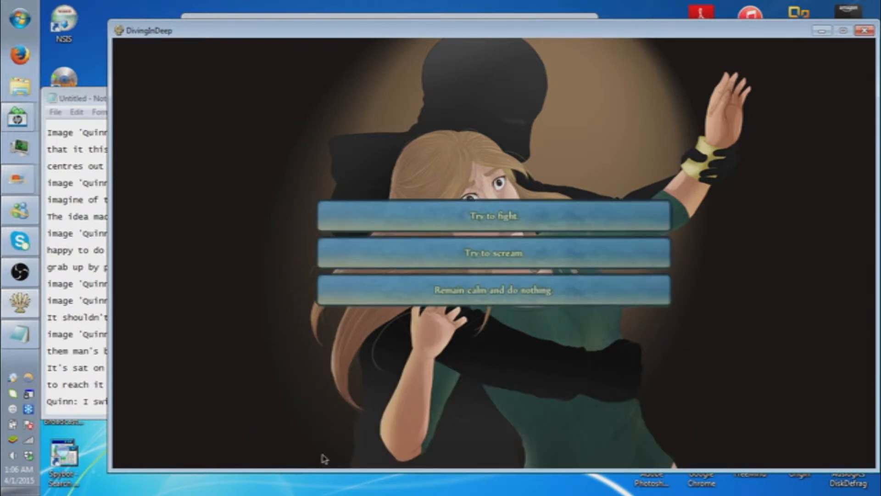
{"action": "mouse_move", "coordinate": [238, 310]}
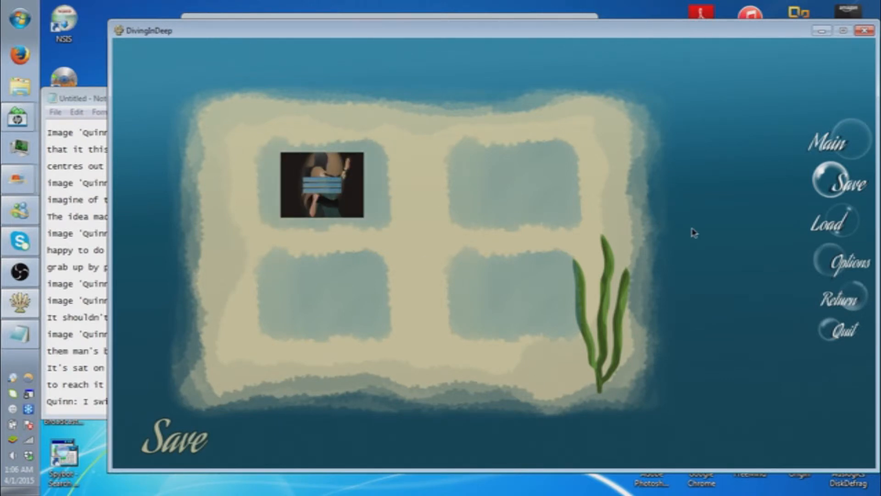
{"action": "mouse_move", "coordinate": [667, 288]}
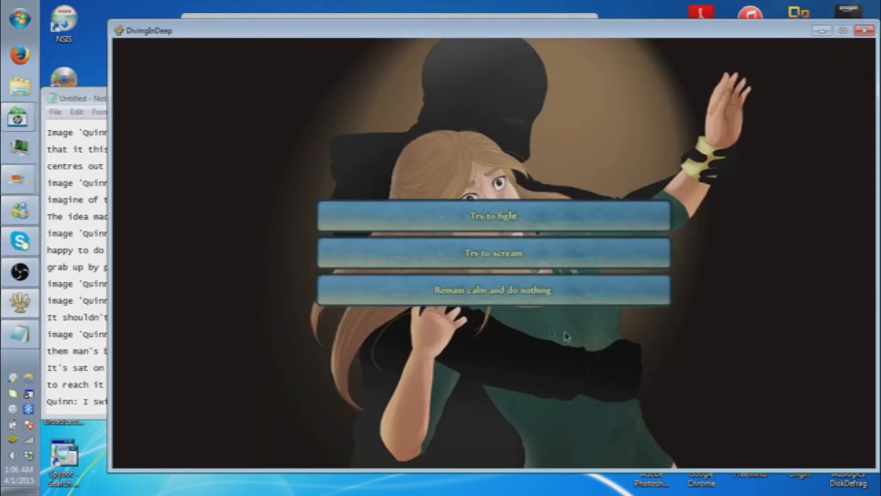
Pick 'Remain calm and do nothing' and read on as something cracks against Quinn's skull.
{"action": "left_click", "coordinate": [493, 290]}
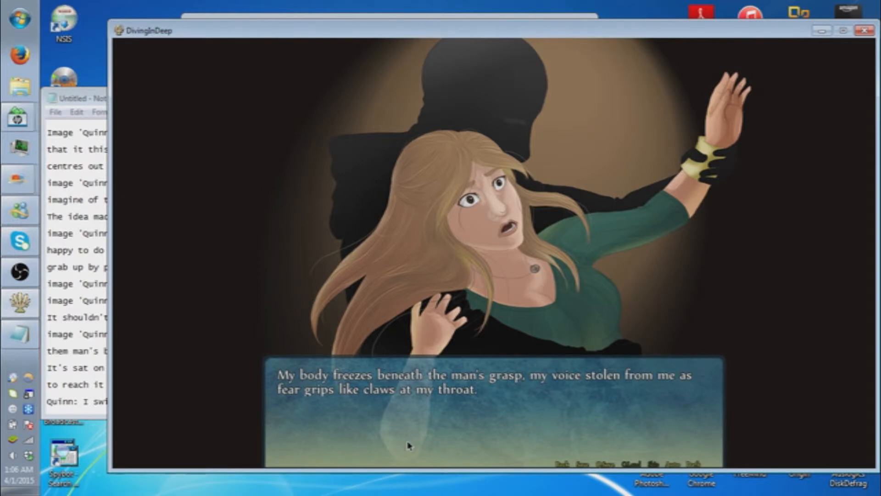
{"action": "left_click", "coordinate": [409, 444]}
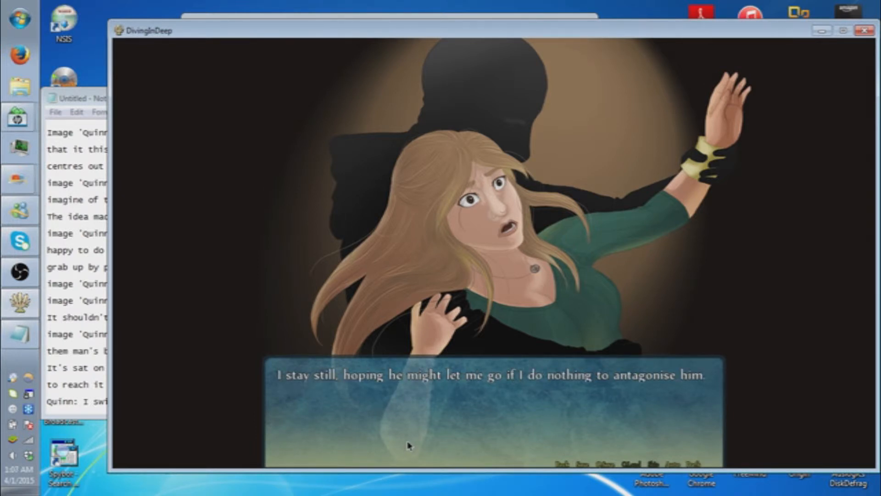
{"action": "left_click", "coordinate": [409, 445]}
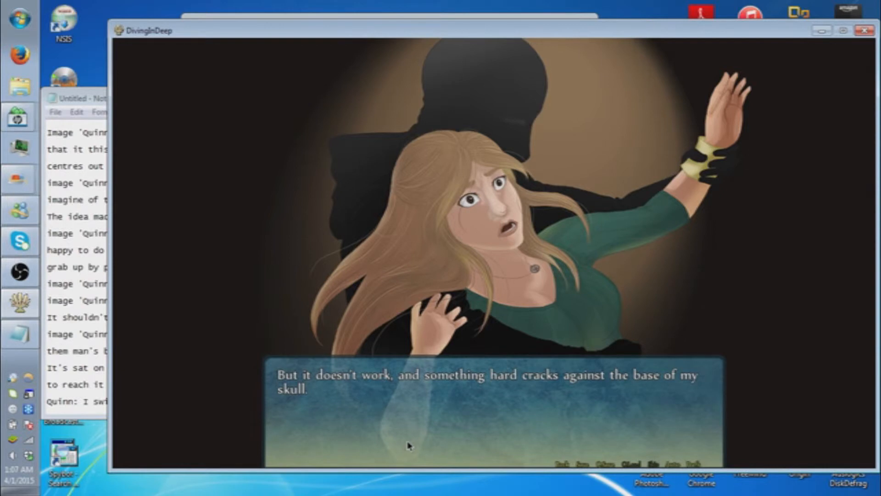
Read through Quinn falling forward and blacking out until she blinks awake.
{"action": "left_click", "coordinate": [410, 445]}
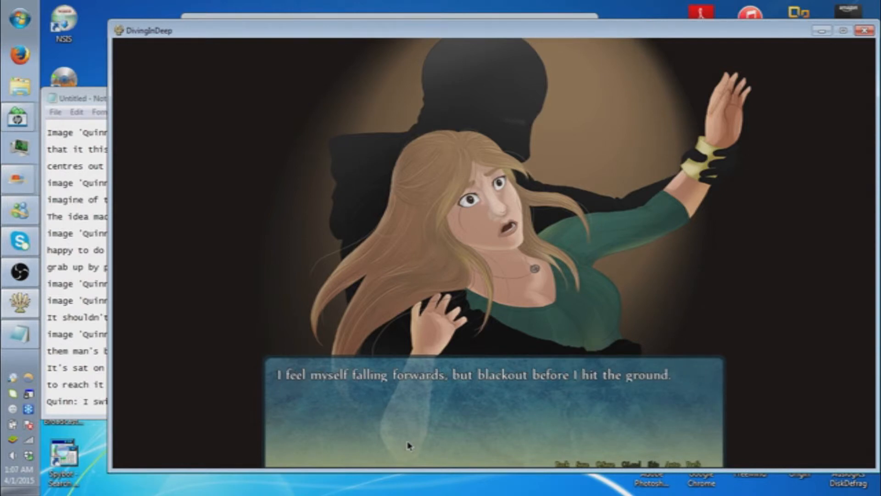
{"action": "left_click", "coordinate": [409, 444]}
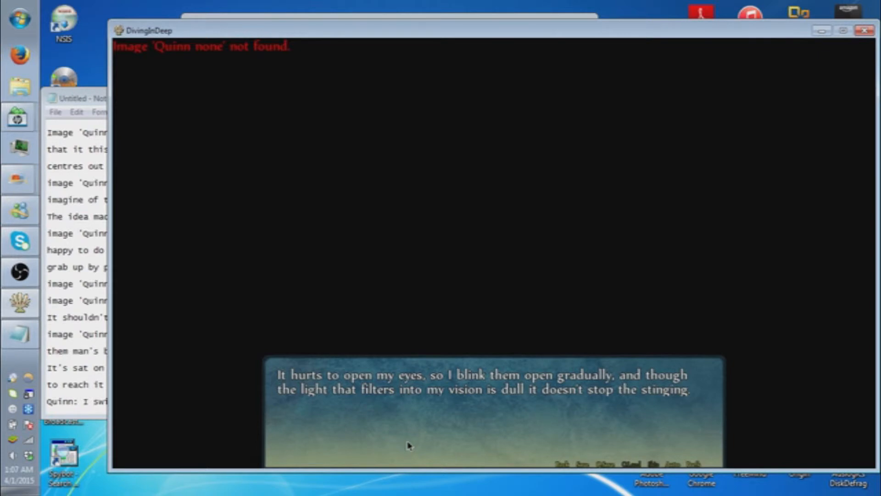
Advance through Walton's conversation until he demands the merman's home and three replies appear.
{"action": "left_click", "coordinate": [409, 445]}
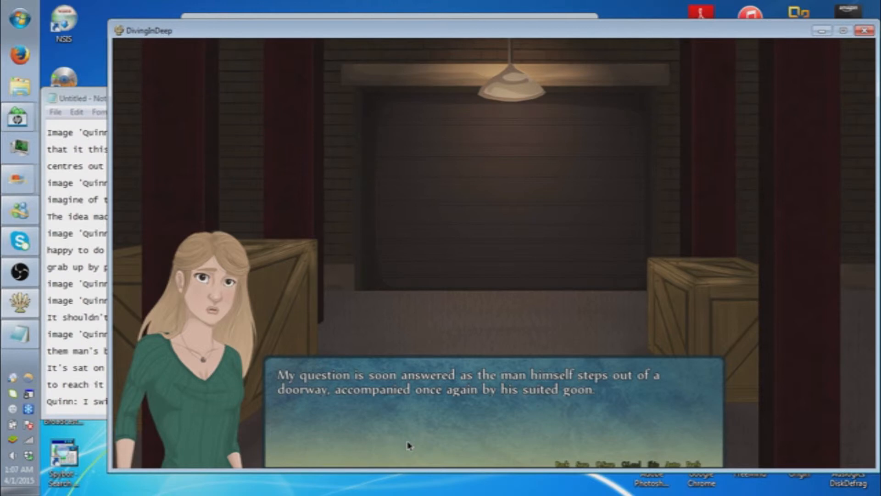
{"action": "left_click", "coordinate": [409, 444]}
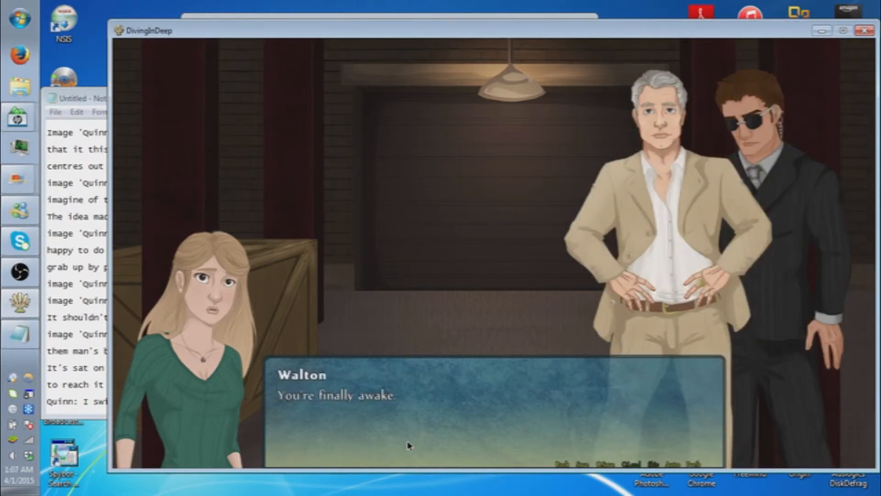
{"action": "left_click", "coordinate": [408, 445]}
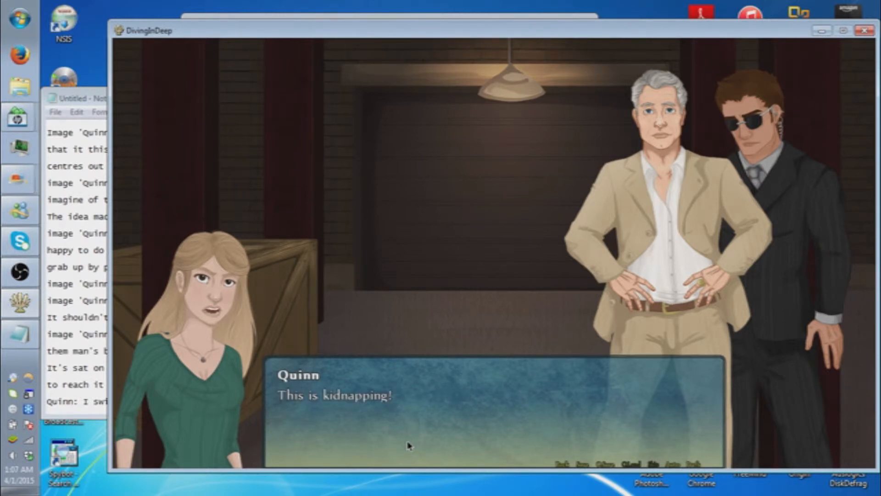
{"action": "left_click", "coordinate": [409, 445]}
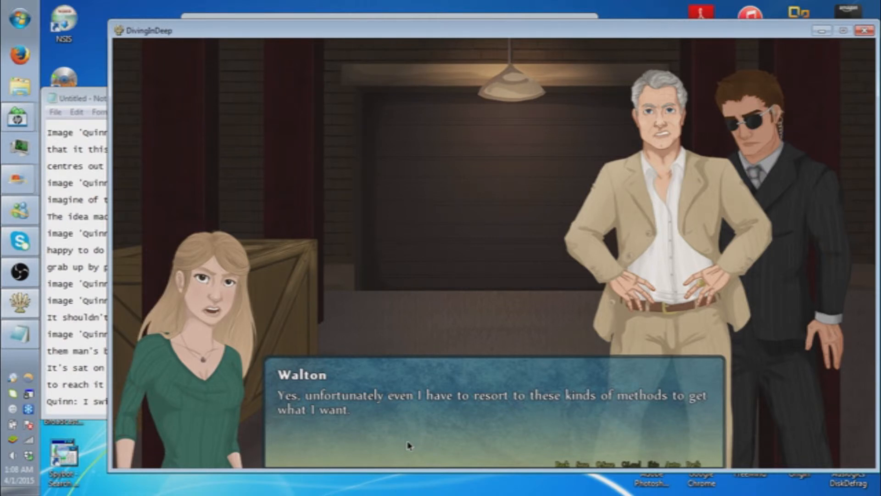
{"action": "left_click", "coordinate": [408, 443]}
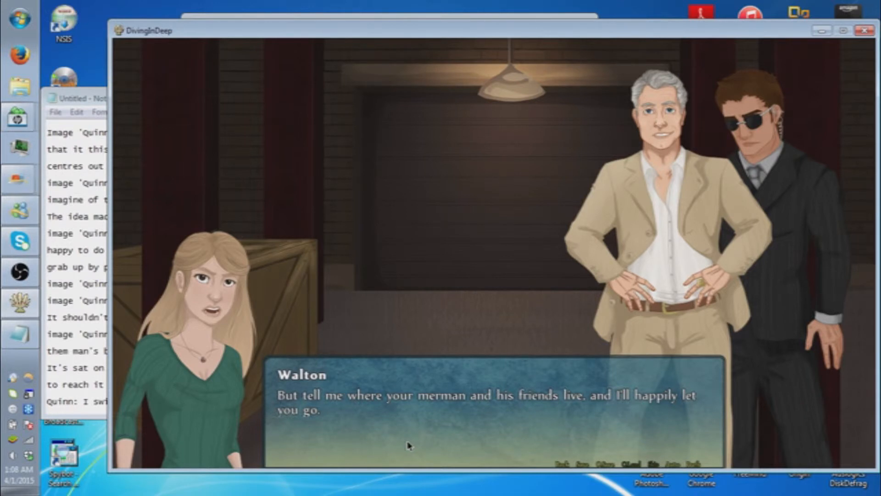
{"action": "left_click", "coordinate": [408, 443]}
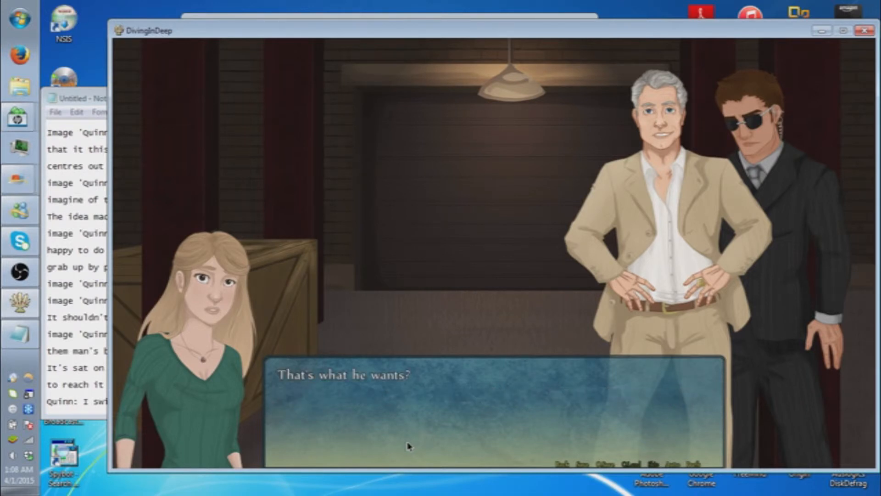
{"action": "left_click", "coordinate": [408, 445]}
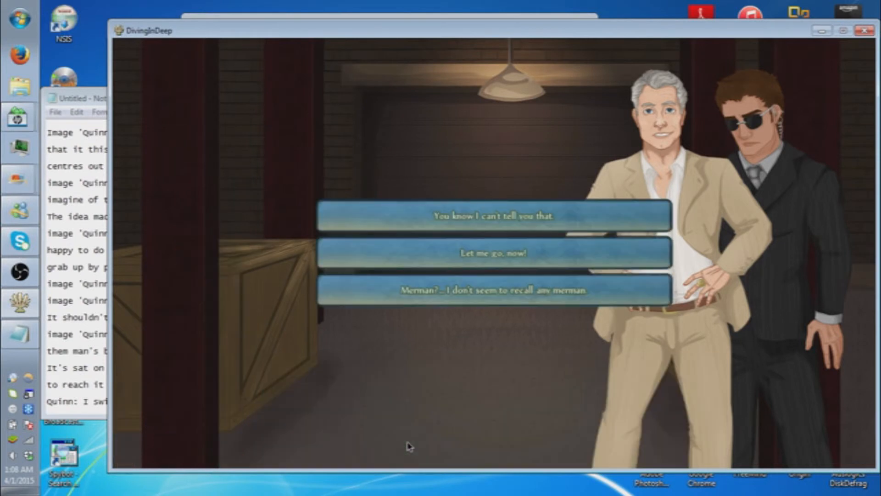
{"action": "mouse_move", "coordinate": [270, 364]}
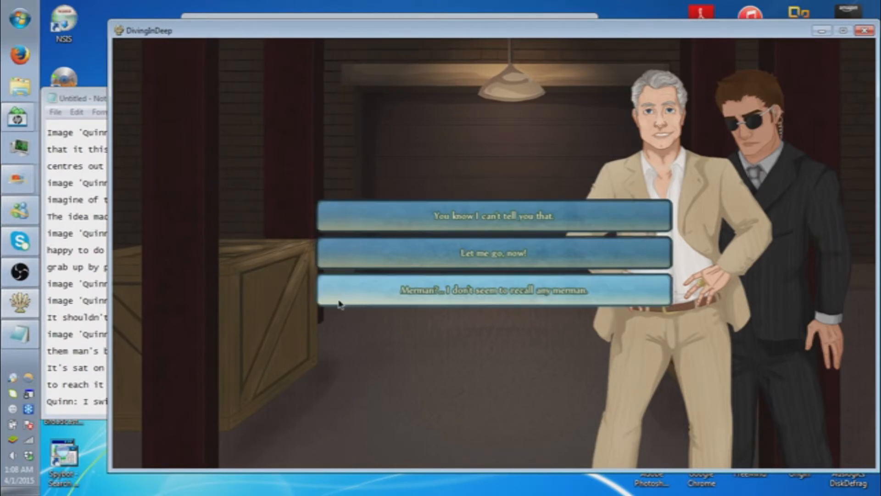
{"action": "mouse_move", "coordinate": [332, 195]}
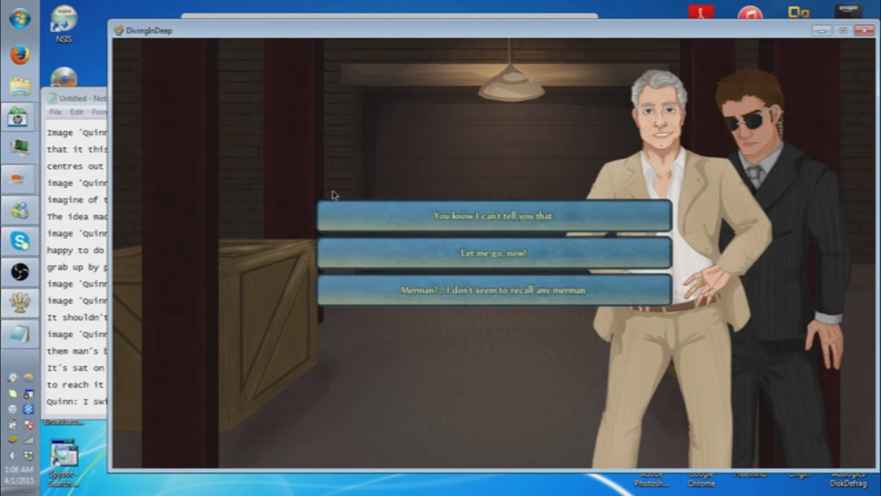
{"action": "mouse_move", "coordinate": [304, 283]}
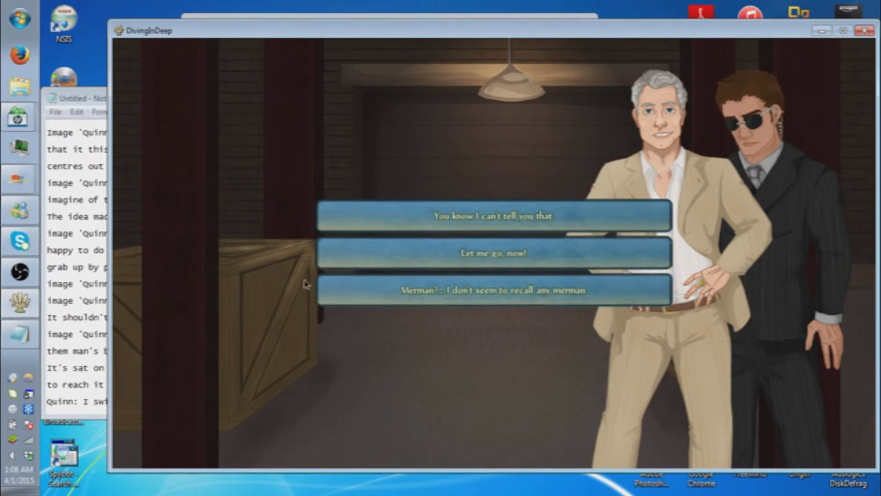
{"action": "mouse_move", "coordinate": [421, 222]}
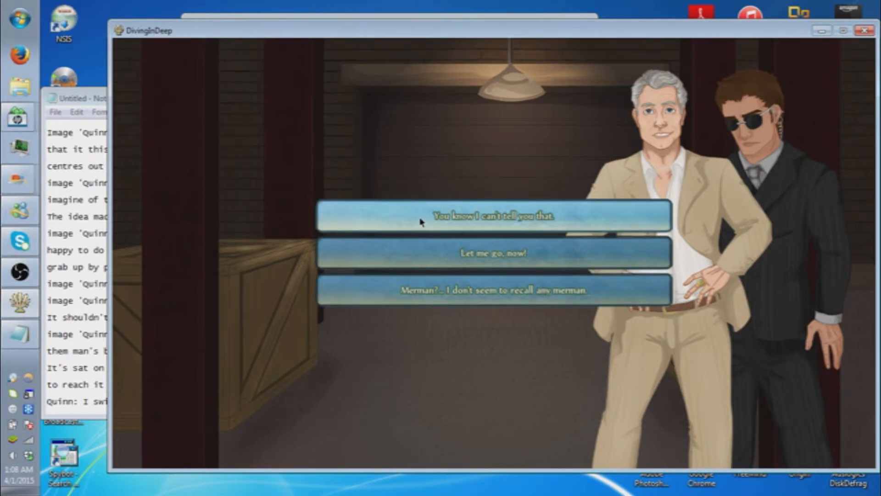
{"action": "mouse_move", "coordinate": [264, 248]}
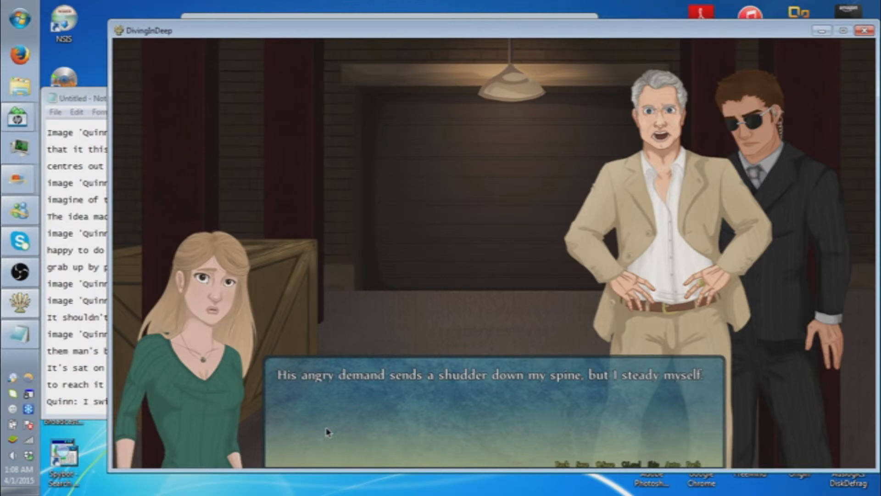
Read past Walton's demand and the lackey's reply until Walton leaves Quinn with the henchman.
{"action": "left_click", "coordinate": [326, 431]}
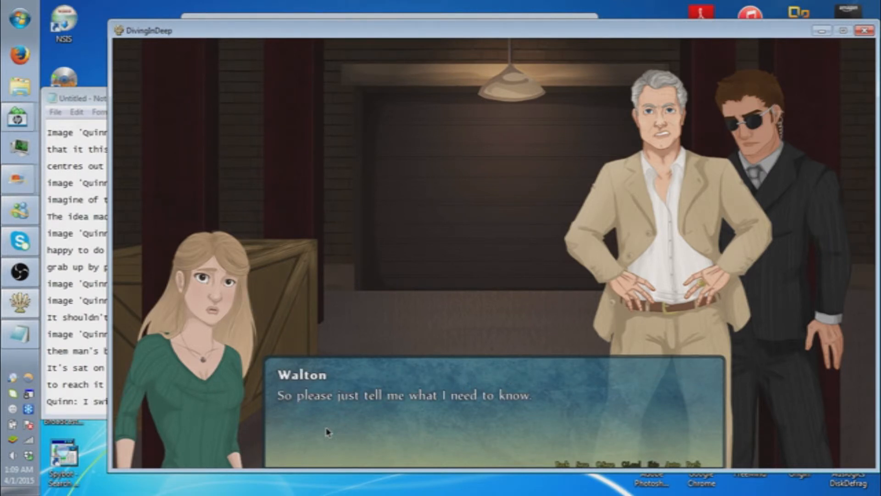
{"action": "left_click", "coordinate": [326, 429]}
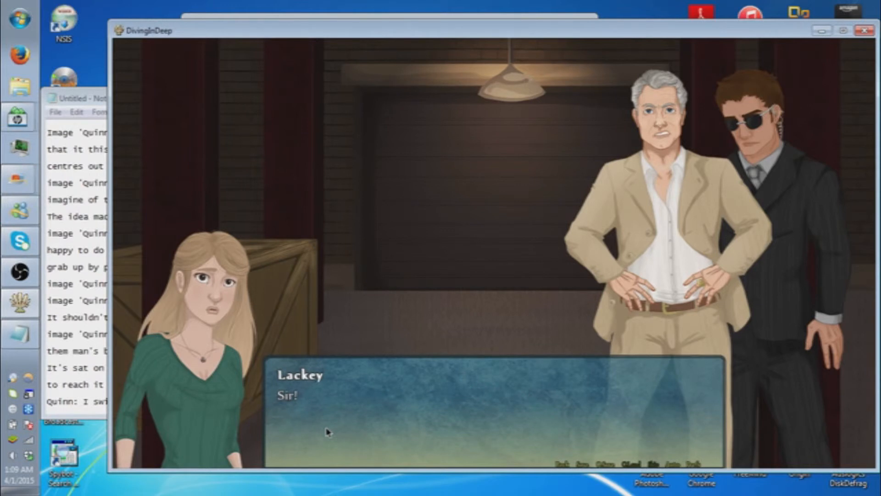
{"action": "left_click", "coordinate": [326, 430]}
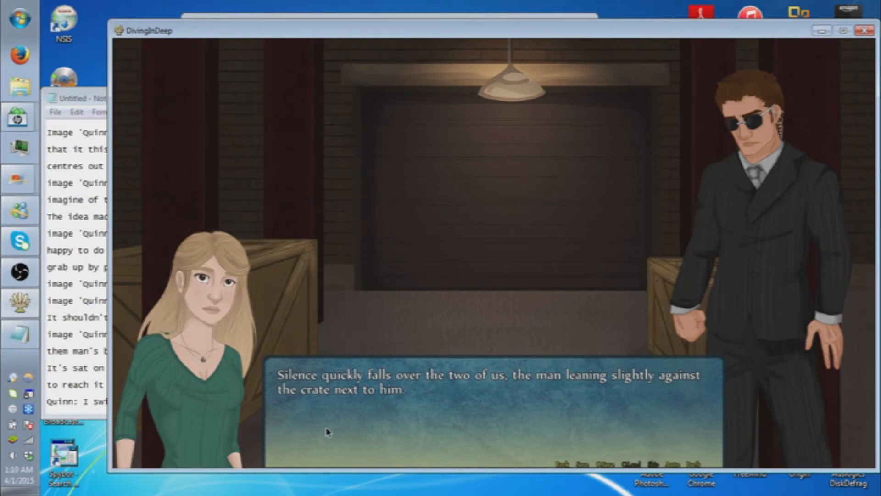
Read past Walton's vow and Quinn's worry about Merrik to the fake-illness/tip-chair/flirt choices.
{"action": "left_click", "coordinate": [326, 431]}
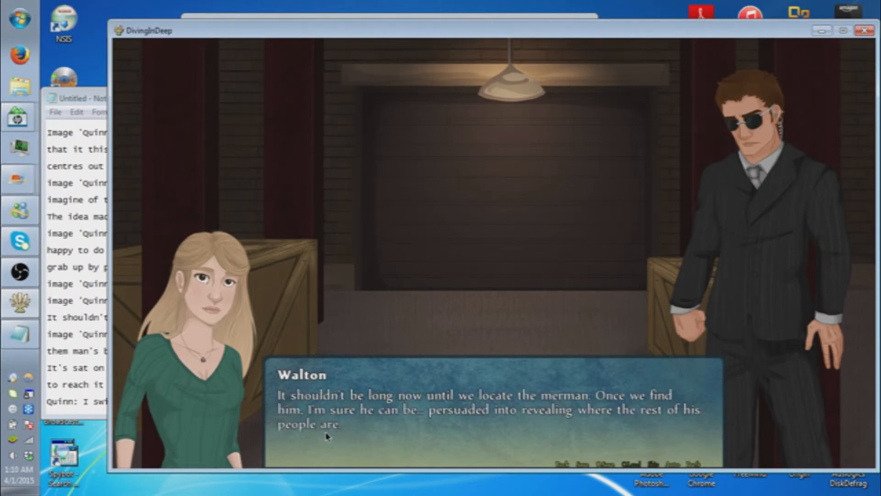
{"action": "mouse_move", "coordinate": [374, 445]}
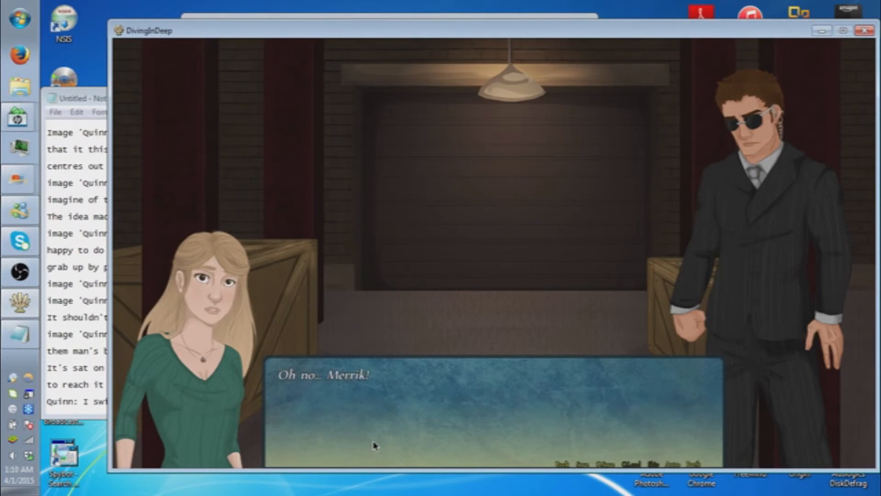
{"action": "left_click", "coordinate": [376, 446]}
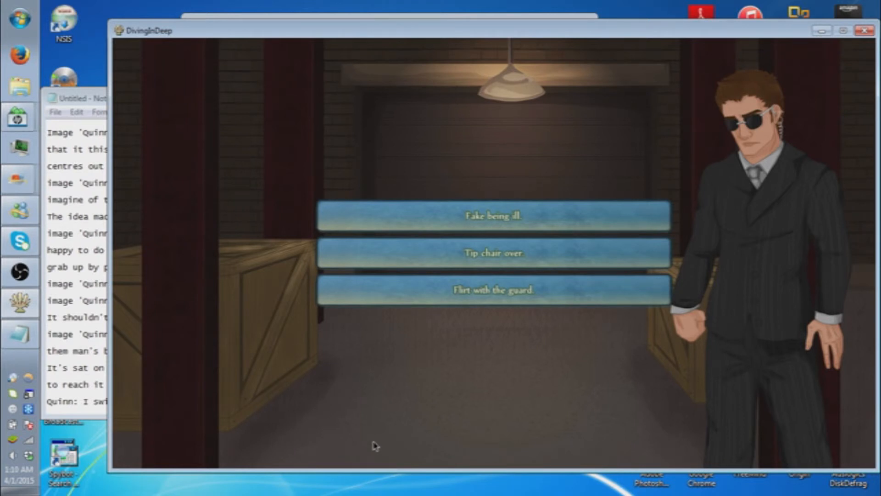
{"action": "mouse_move", "coordinate": [253, 175]}
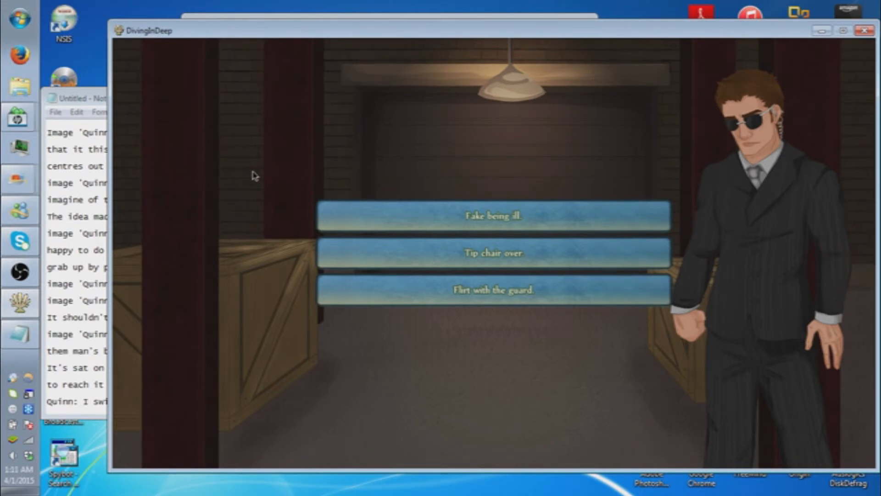
{"action": "mouse_move", "coordinate": [520, 147]}
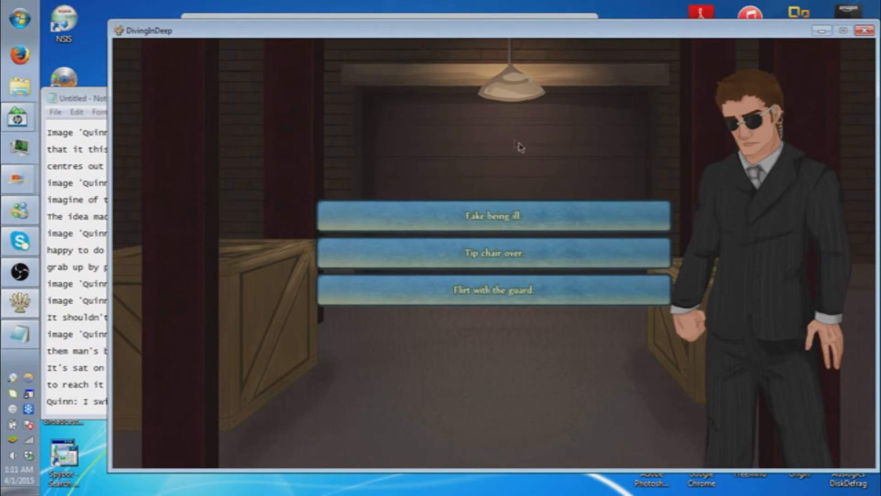
{"action": "mouse_move", "coordinate": [511, 213]}
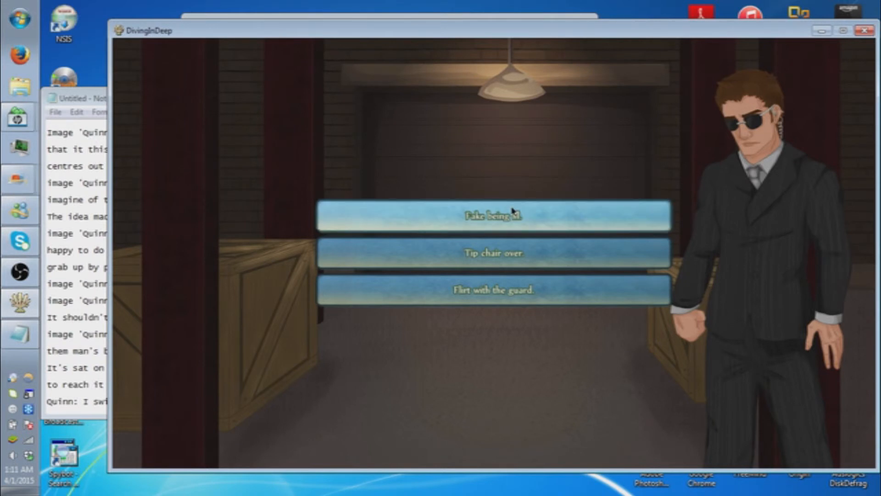
Select 'Fake being ill.' to escape the guard.
{"action": "left_click", "coordinate": [493, 215]}
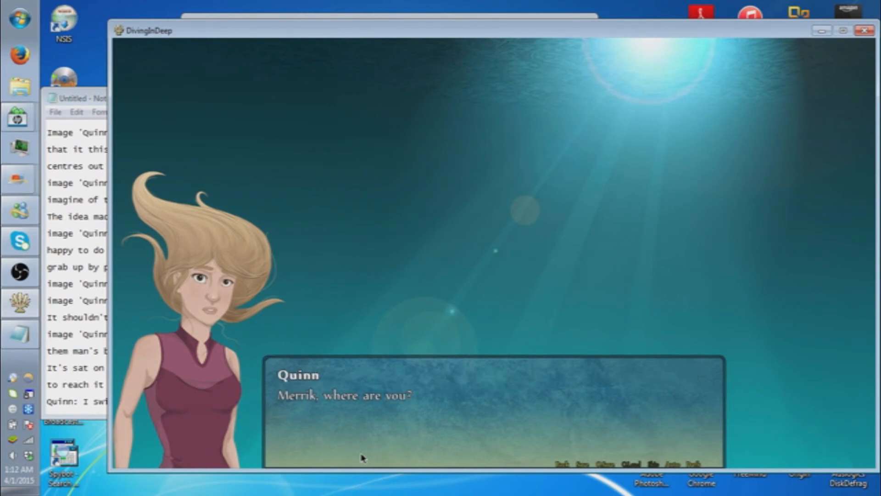
Read Quinn and Merrik's reunion through his best-friend farewell to the 'Safe Voyage' ending screen.
{"action": "left_click", "coordinate": [360, 458]}
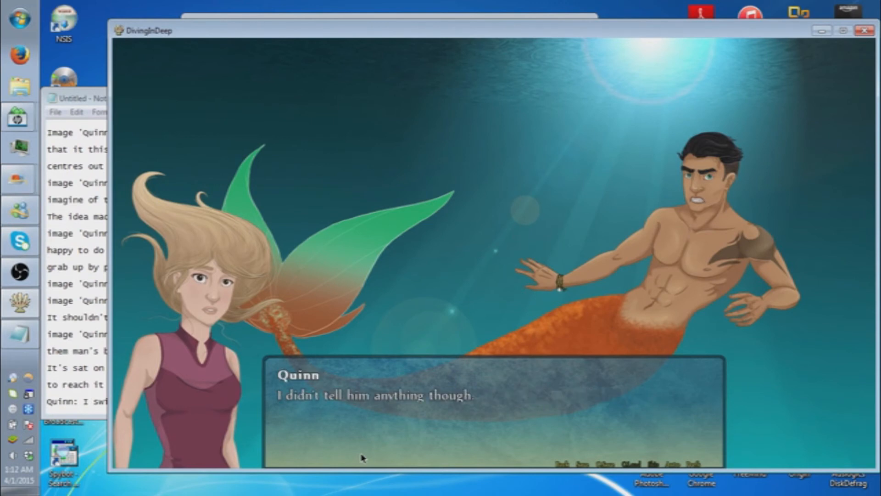
{"action": "left_click", "coordinate": [361, 458]}
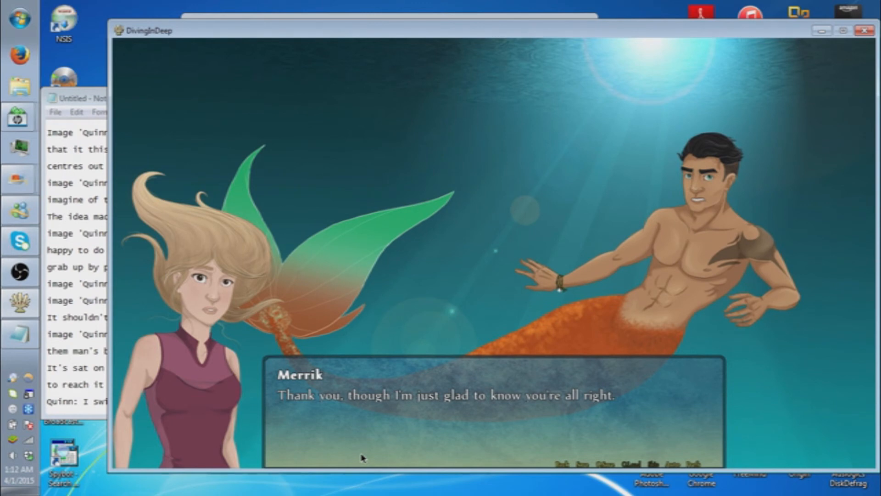
{"action": "left_click", "coordinate": [449, 393]}
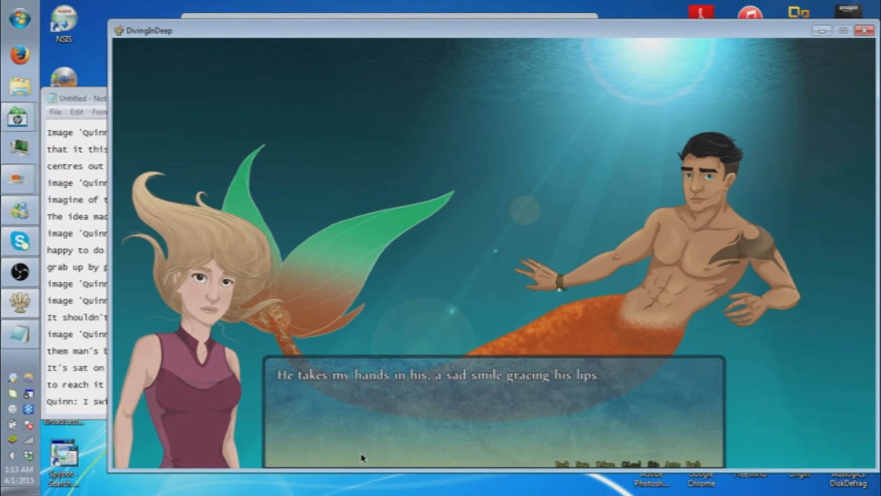
{"action": "left_click", "coordinate": [488, 393]}
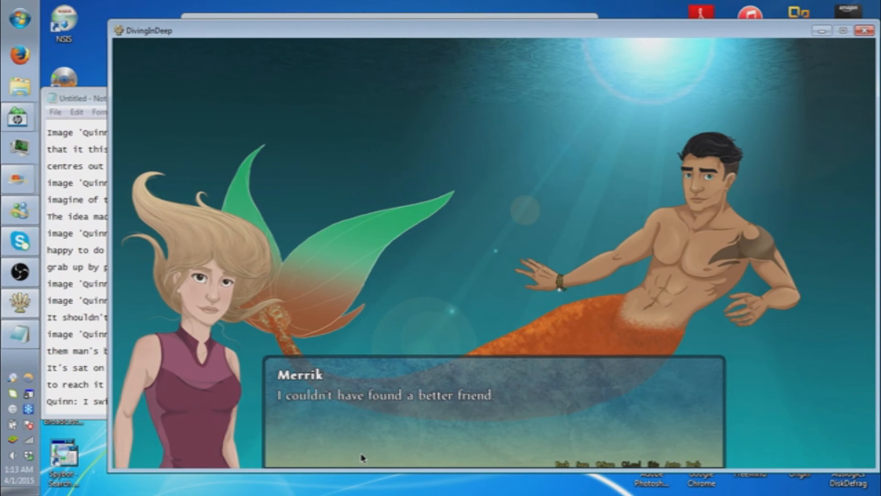
{"action": "left_click", "coordinate": [478, 410]}
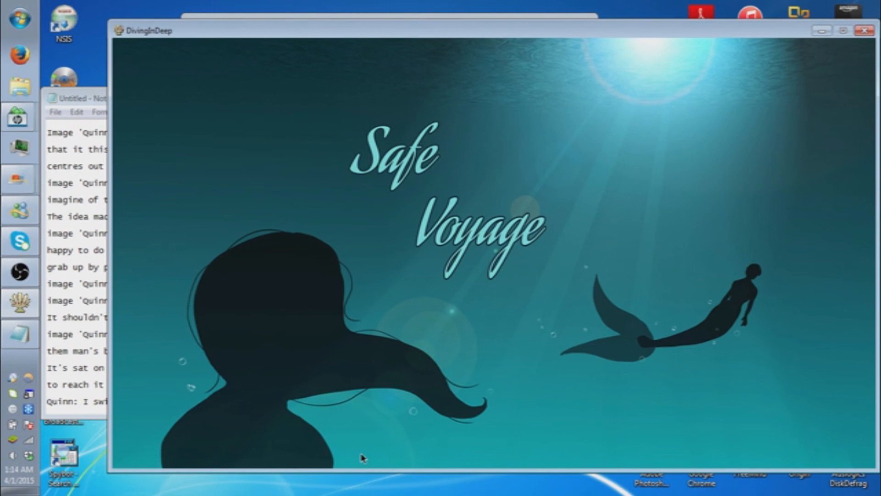
{"action": "mouse_move", "coordinate": [450, 408]}
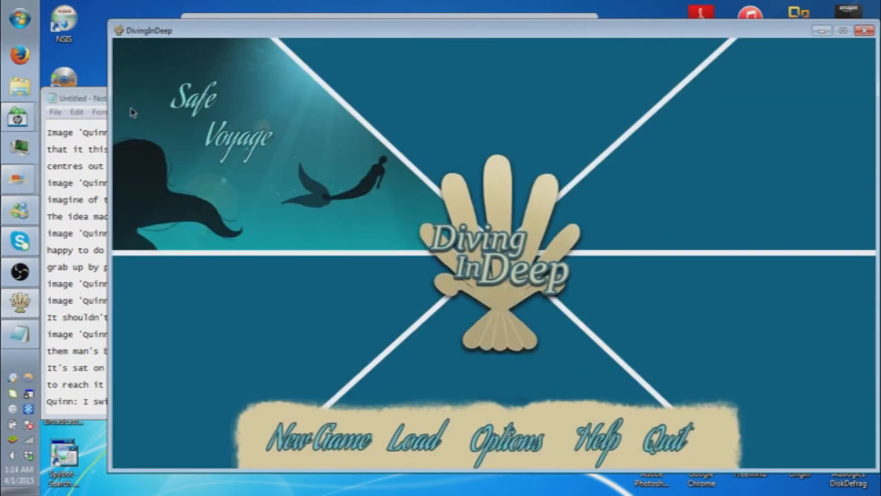
{"action": "mouse_move", "coordinate": [235, 152]}
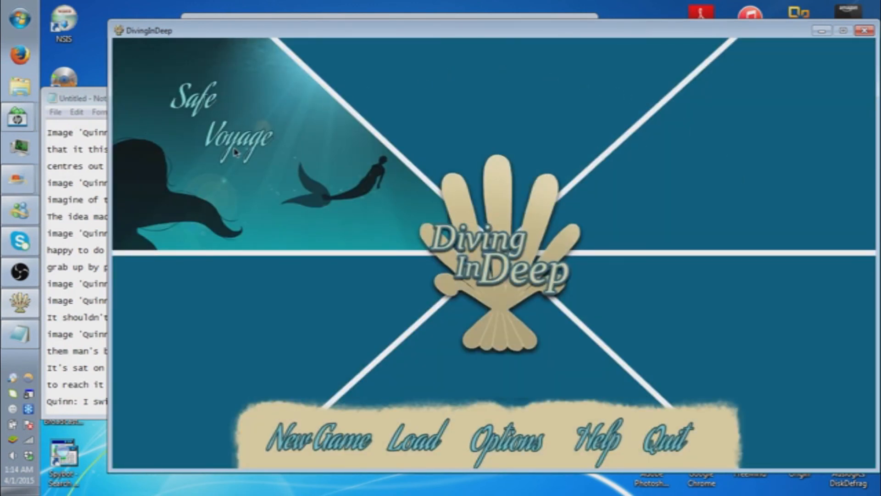
{"action": "mouse_move", "coordinate": [388, 291]}
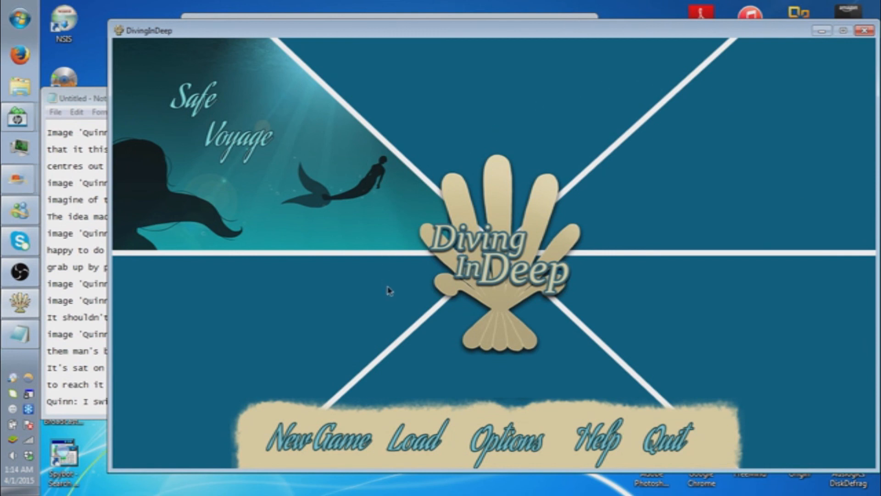
{"action": "mouse_move", "coordinate": [493, 377]}
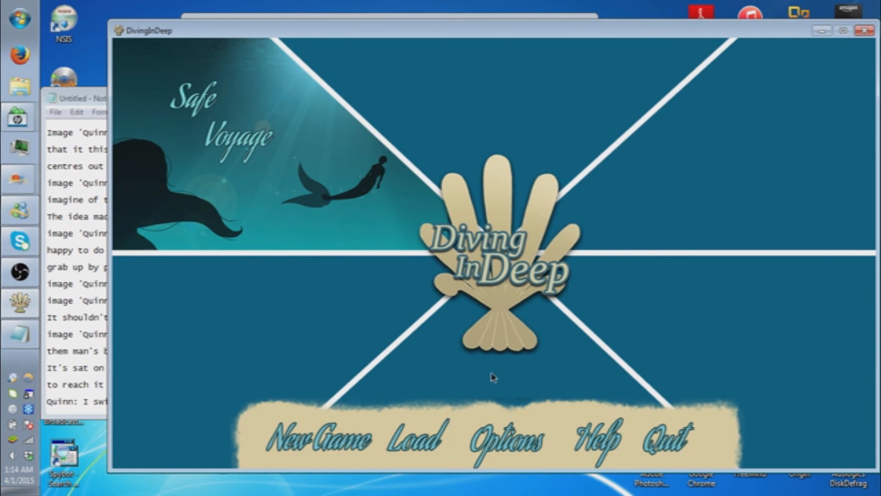
{"action": "mouse_move", "coordinate": [444, 329]}
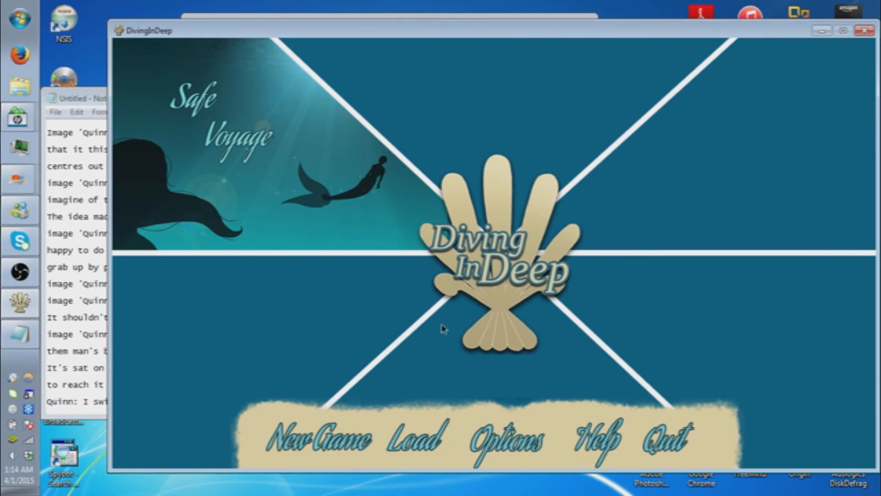
{"action": "mouse_move", "coordinate": [684, 342]}
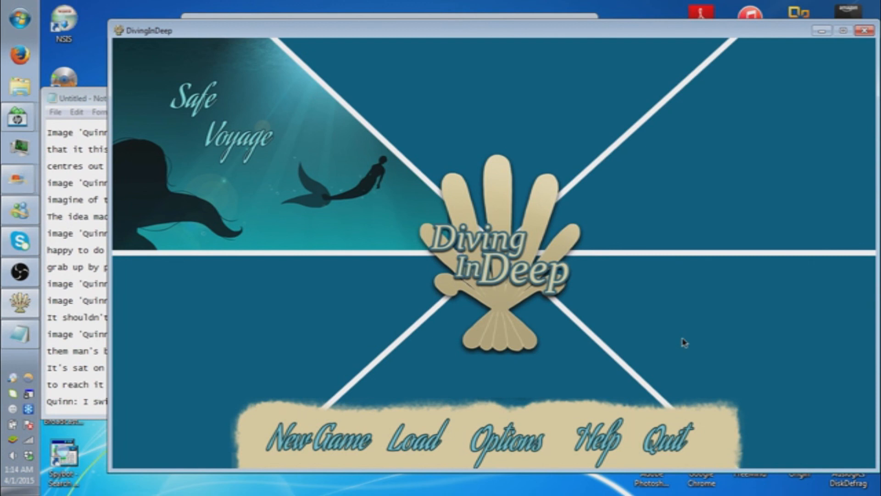